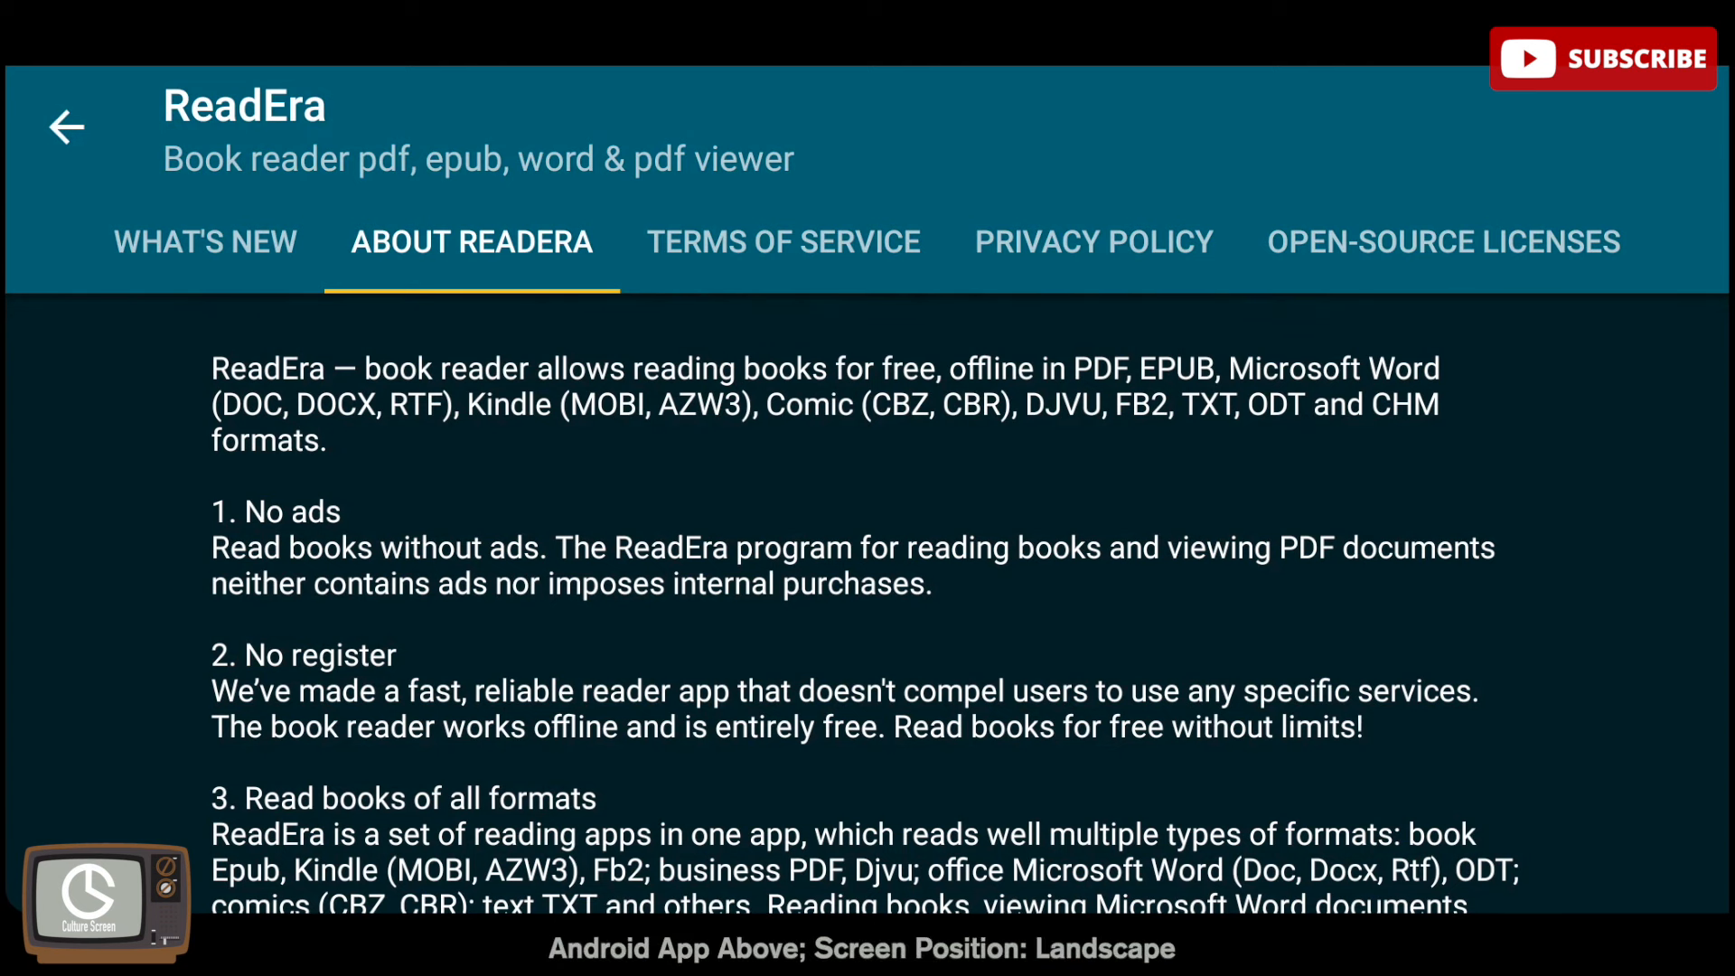
# Browse the ReadEra description on the About page, then return to the library
pyautogui.scroll(-3)
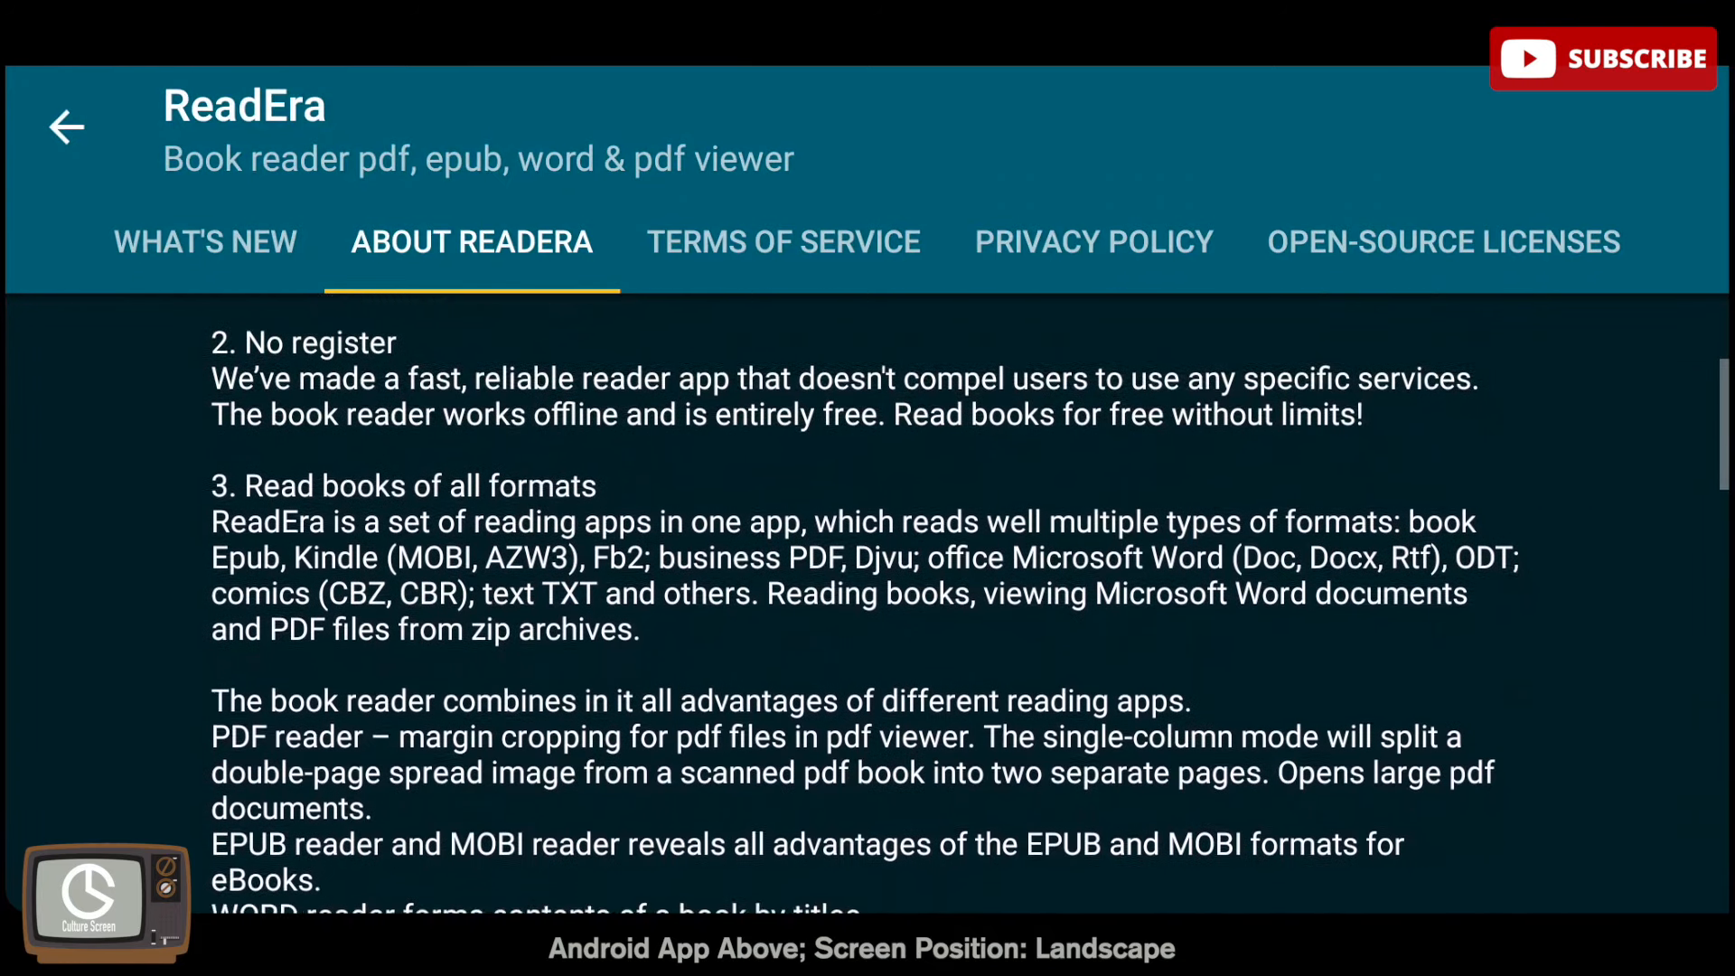
pyautogui.scroll(3)
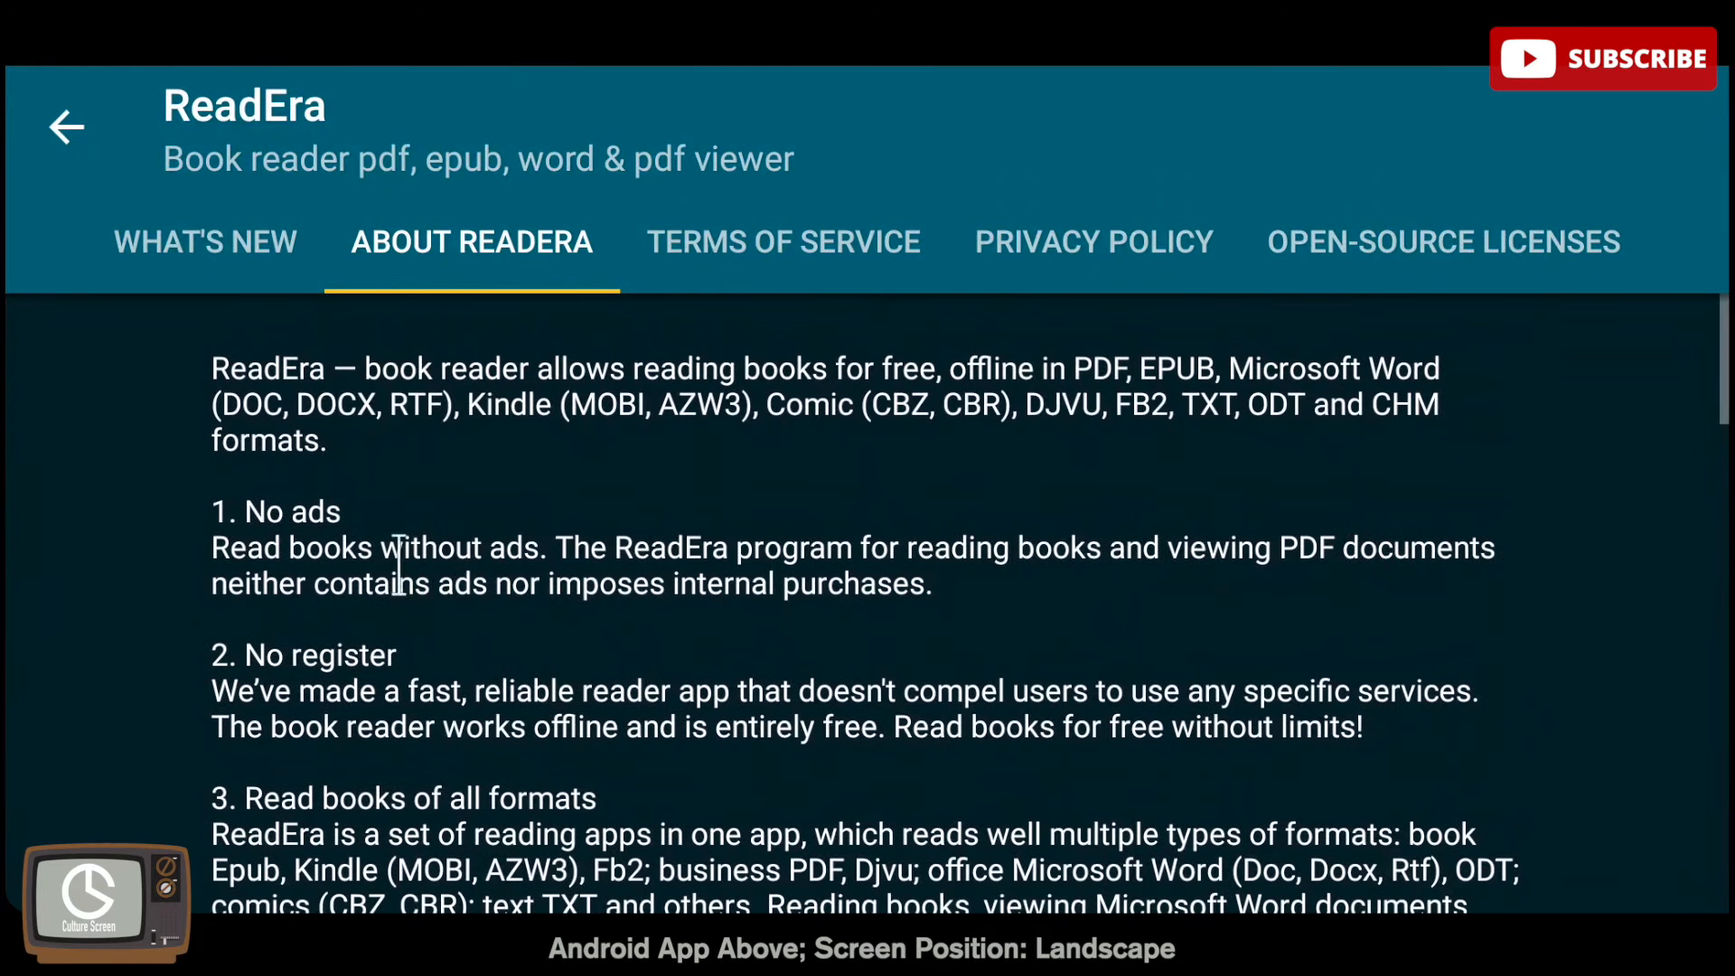
pyautogui.doubleClick(268, 368)
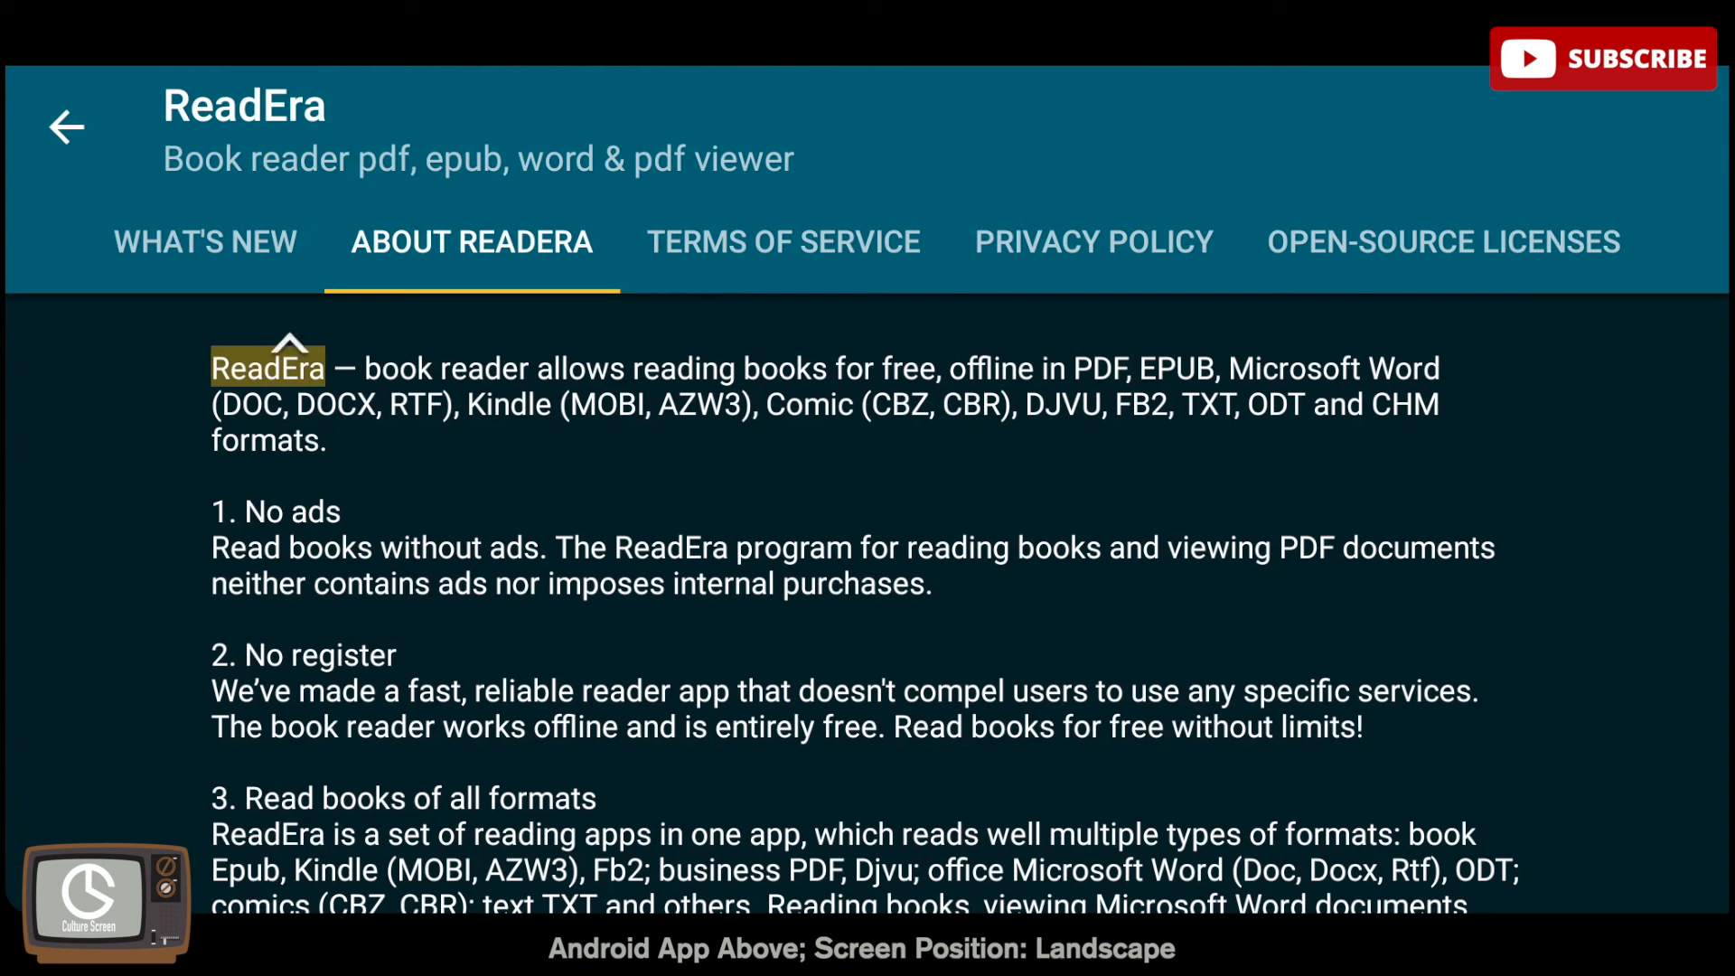
pyautogui.doubleClick(263, 511)
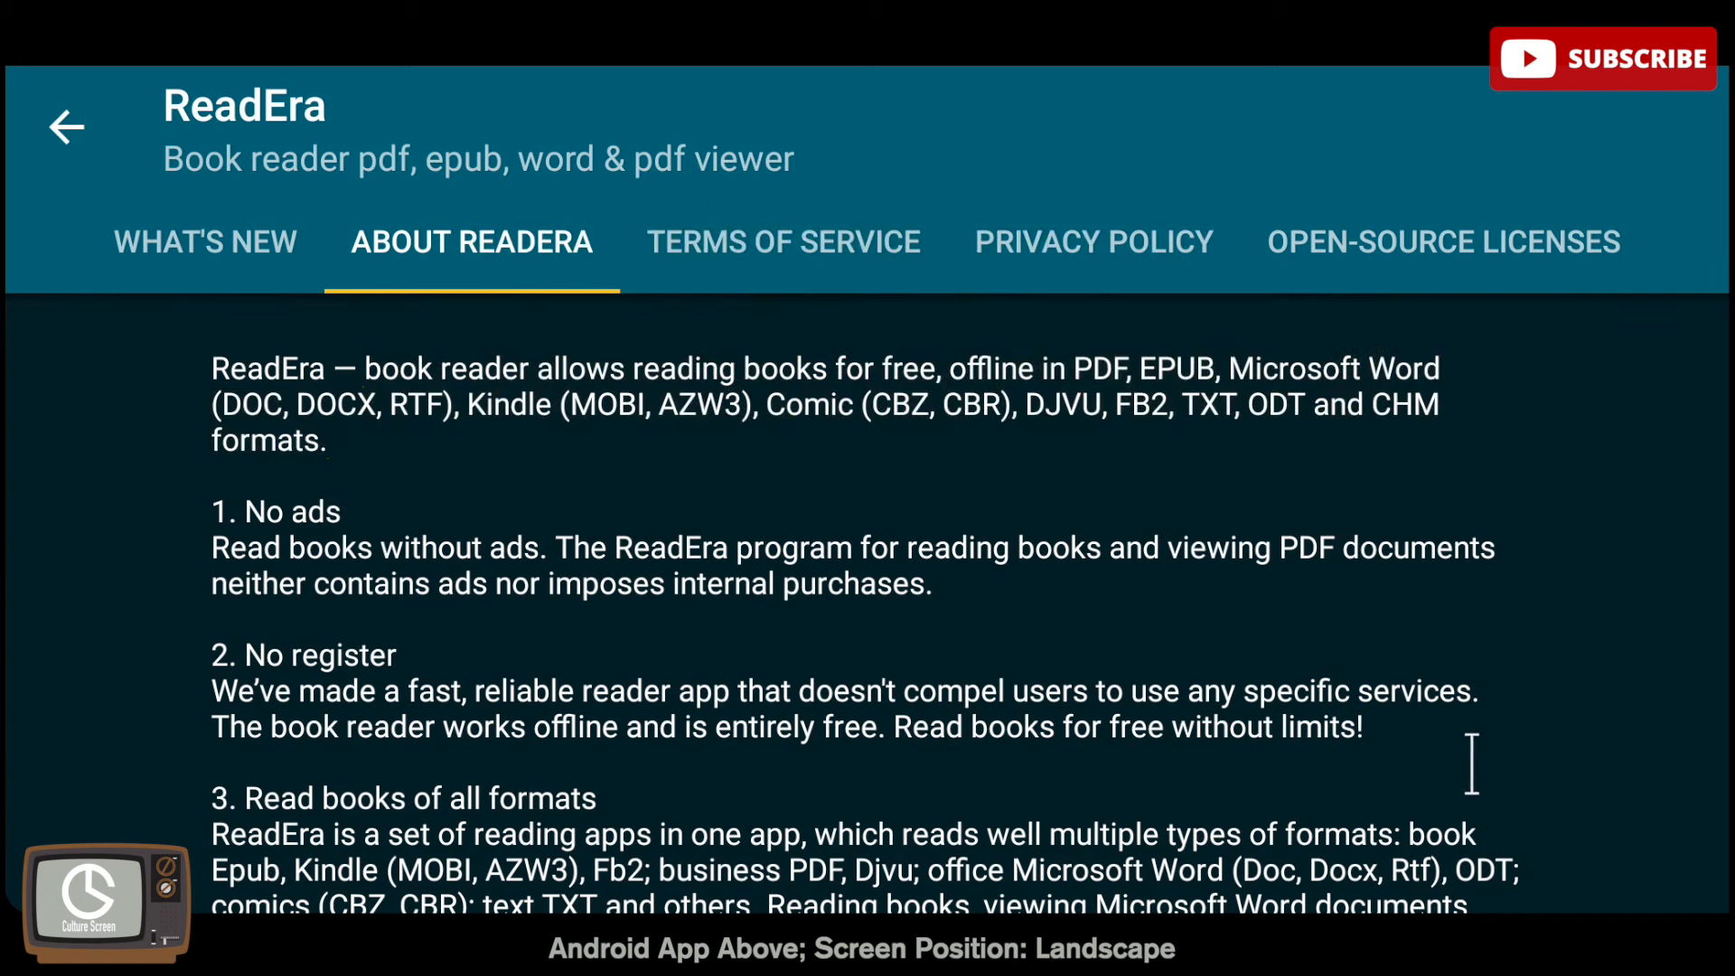
pyautogui.scroll(-3)
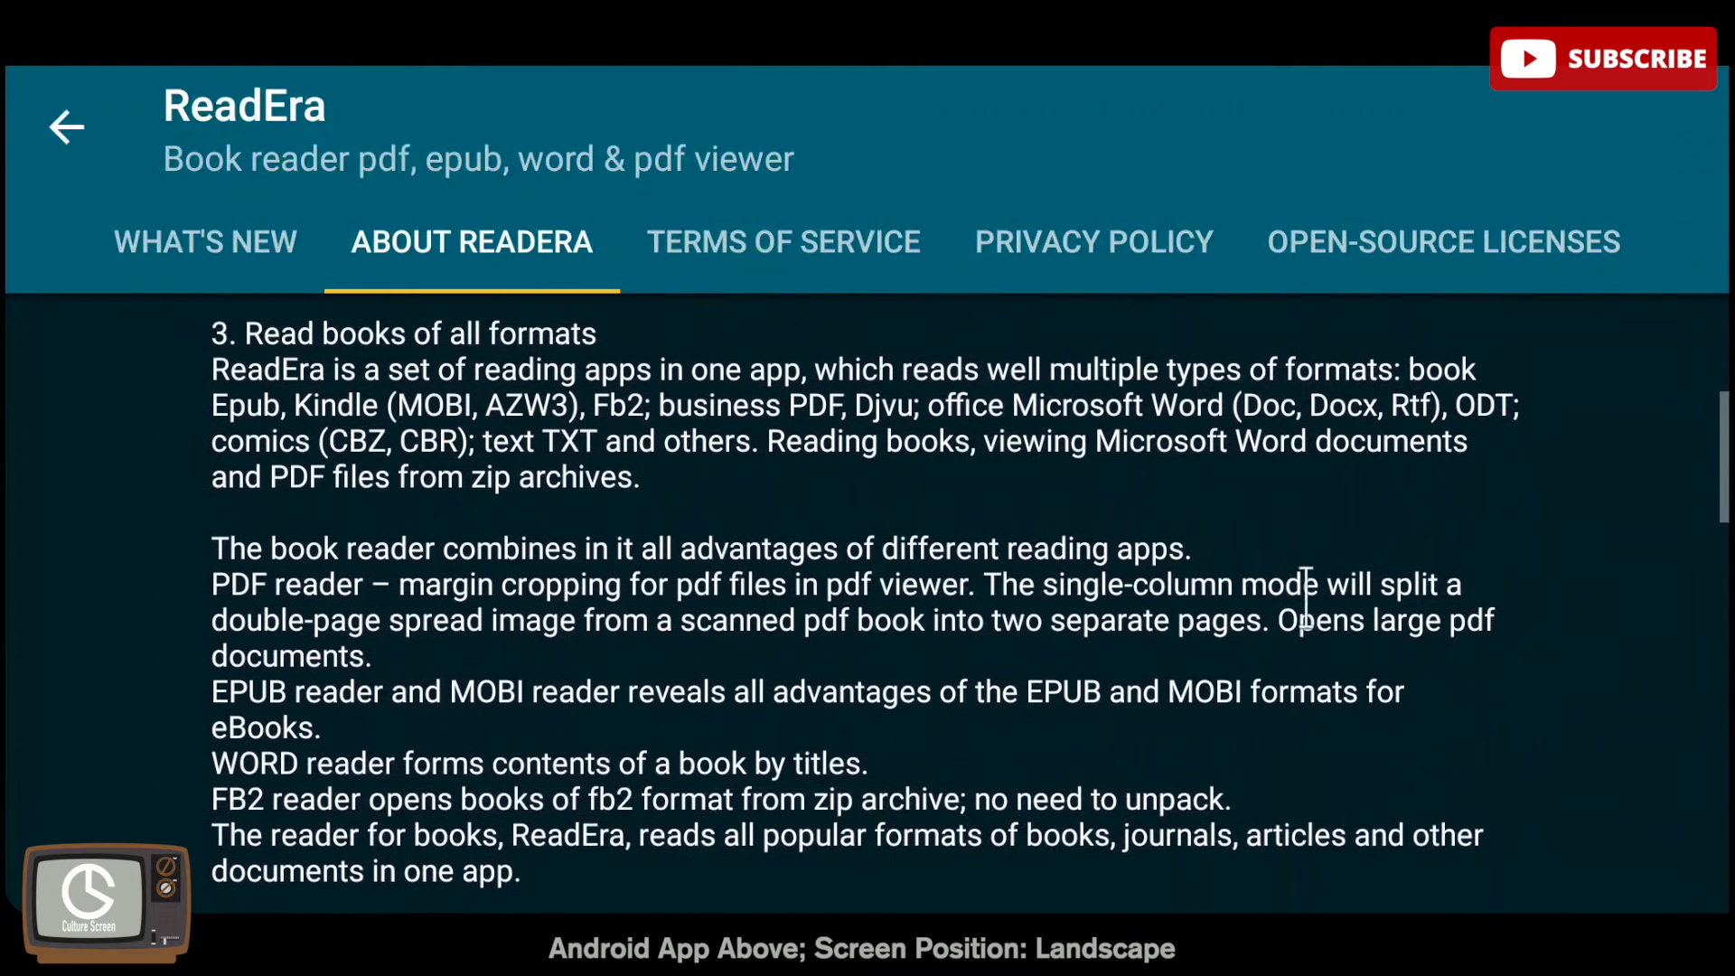
pyautogui.click(66, 126)
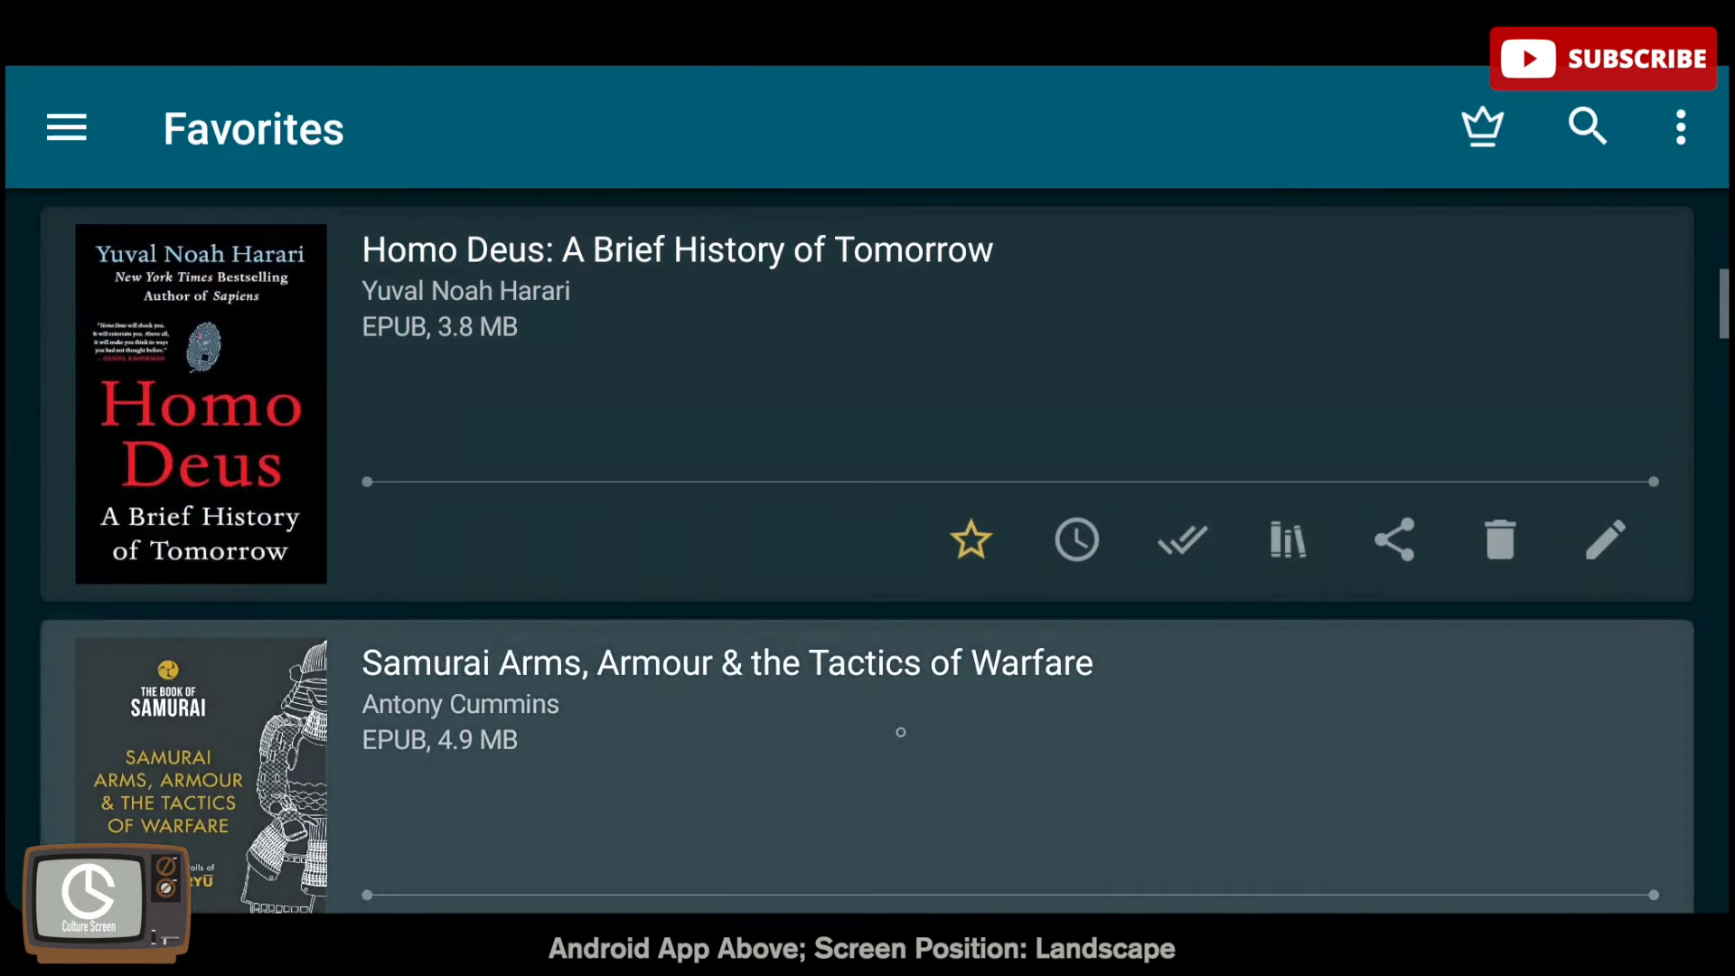
# Start reading Watchmen #001 from Favorites, view its pages, and return to the list
pyautogui.scroll(-3)
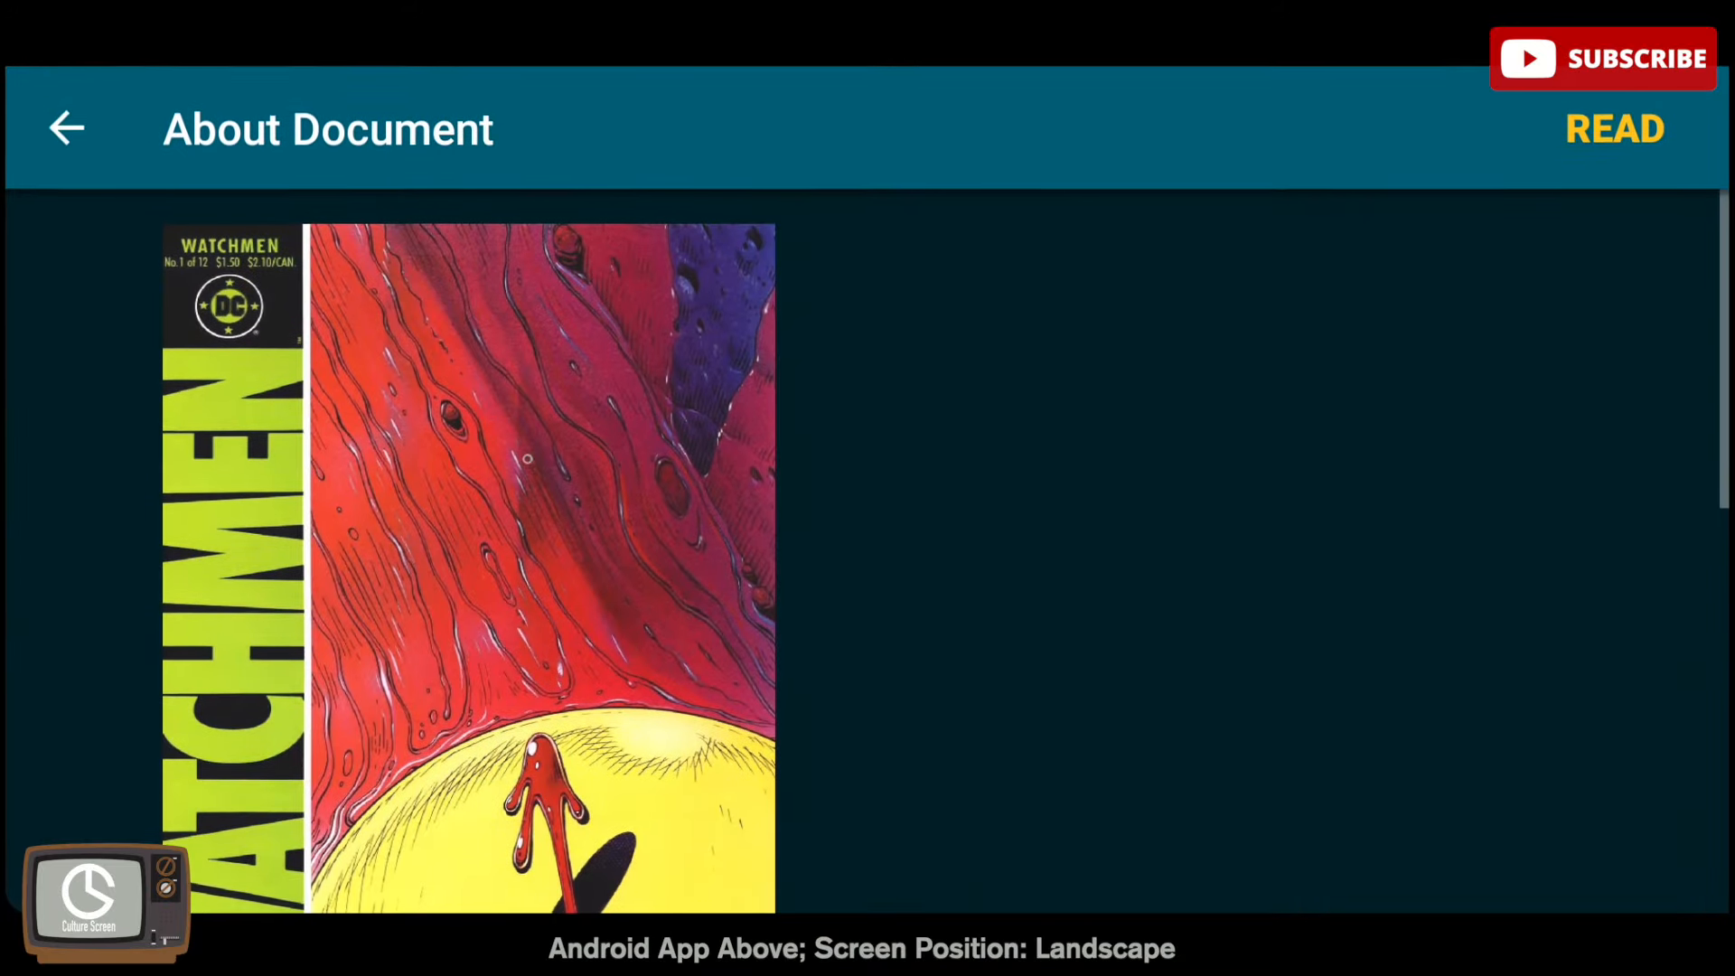
pyautogui.scroll(-3)
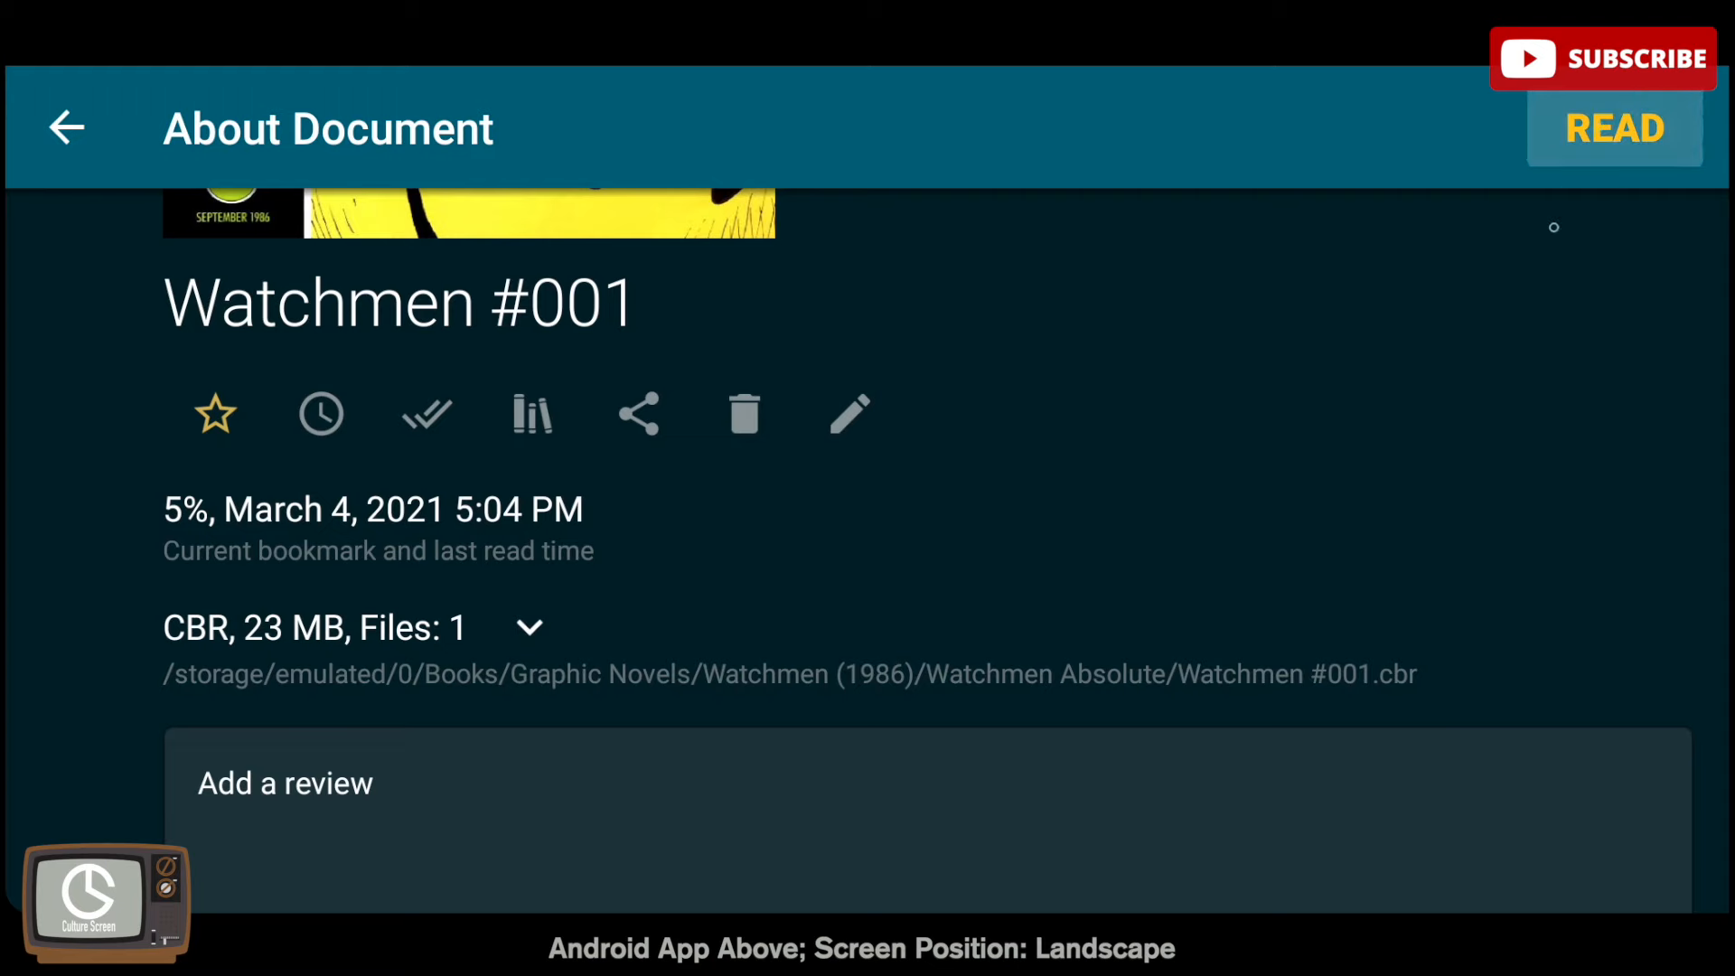
pyautogui.click(1613, 128)
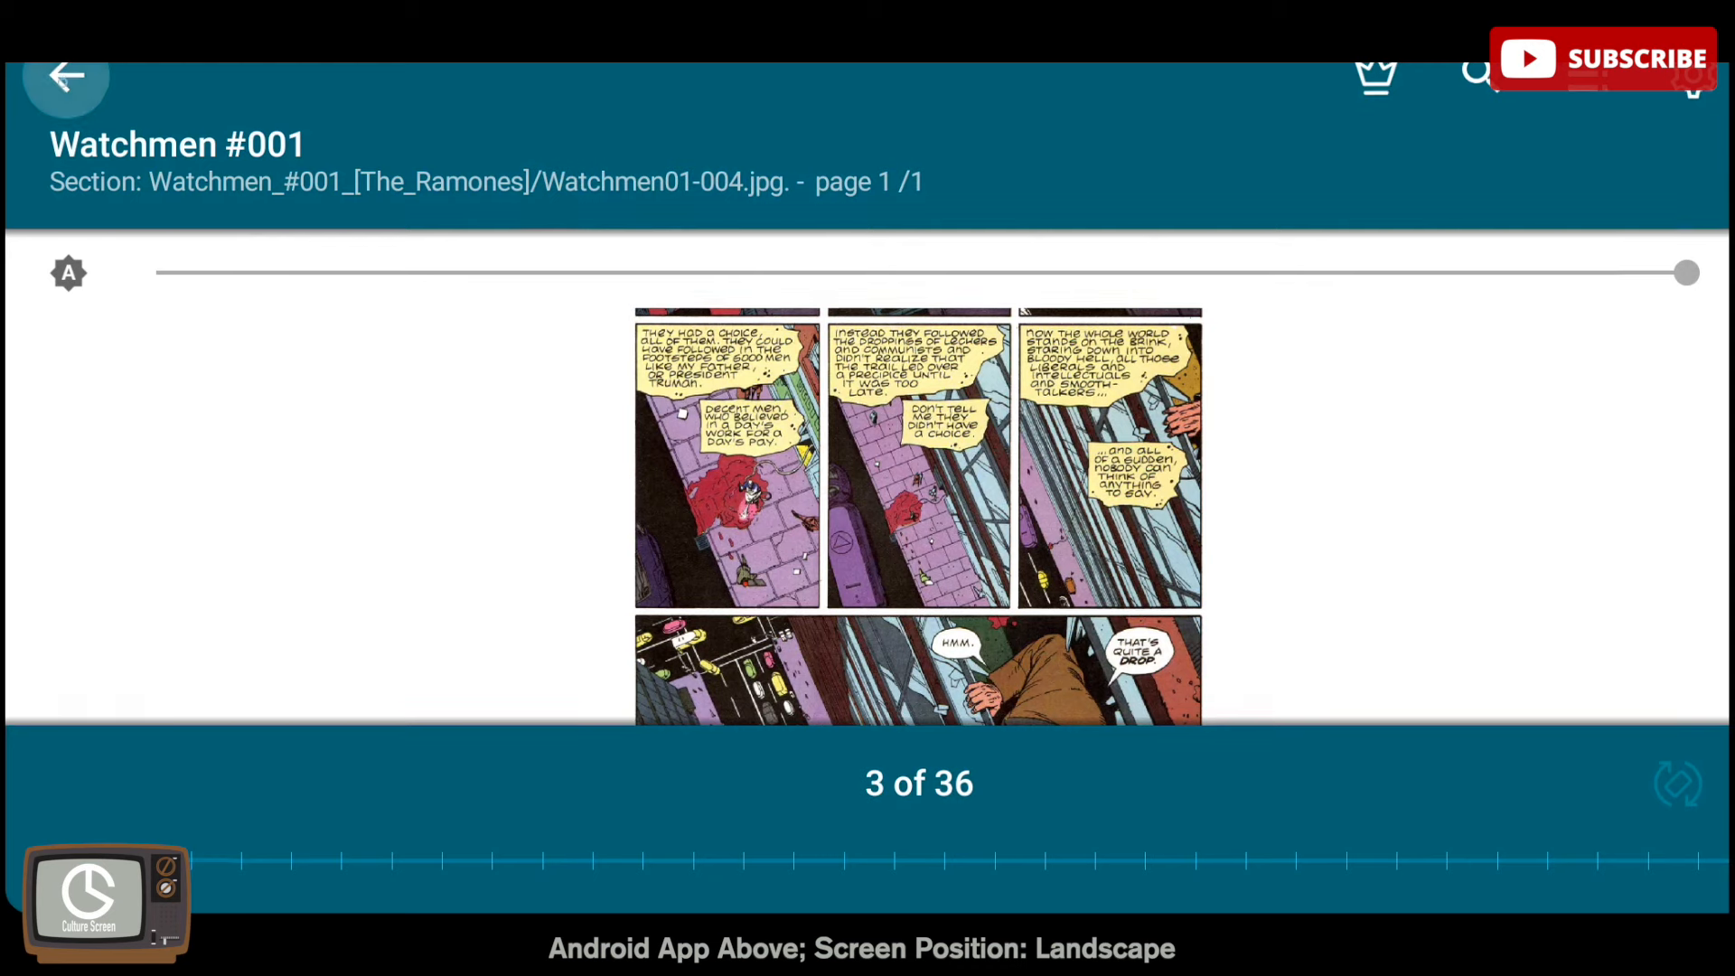
pyautogui.click(66, 75)
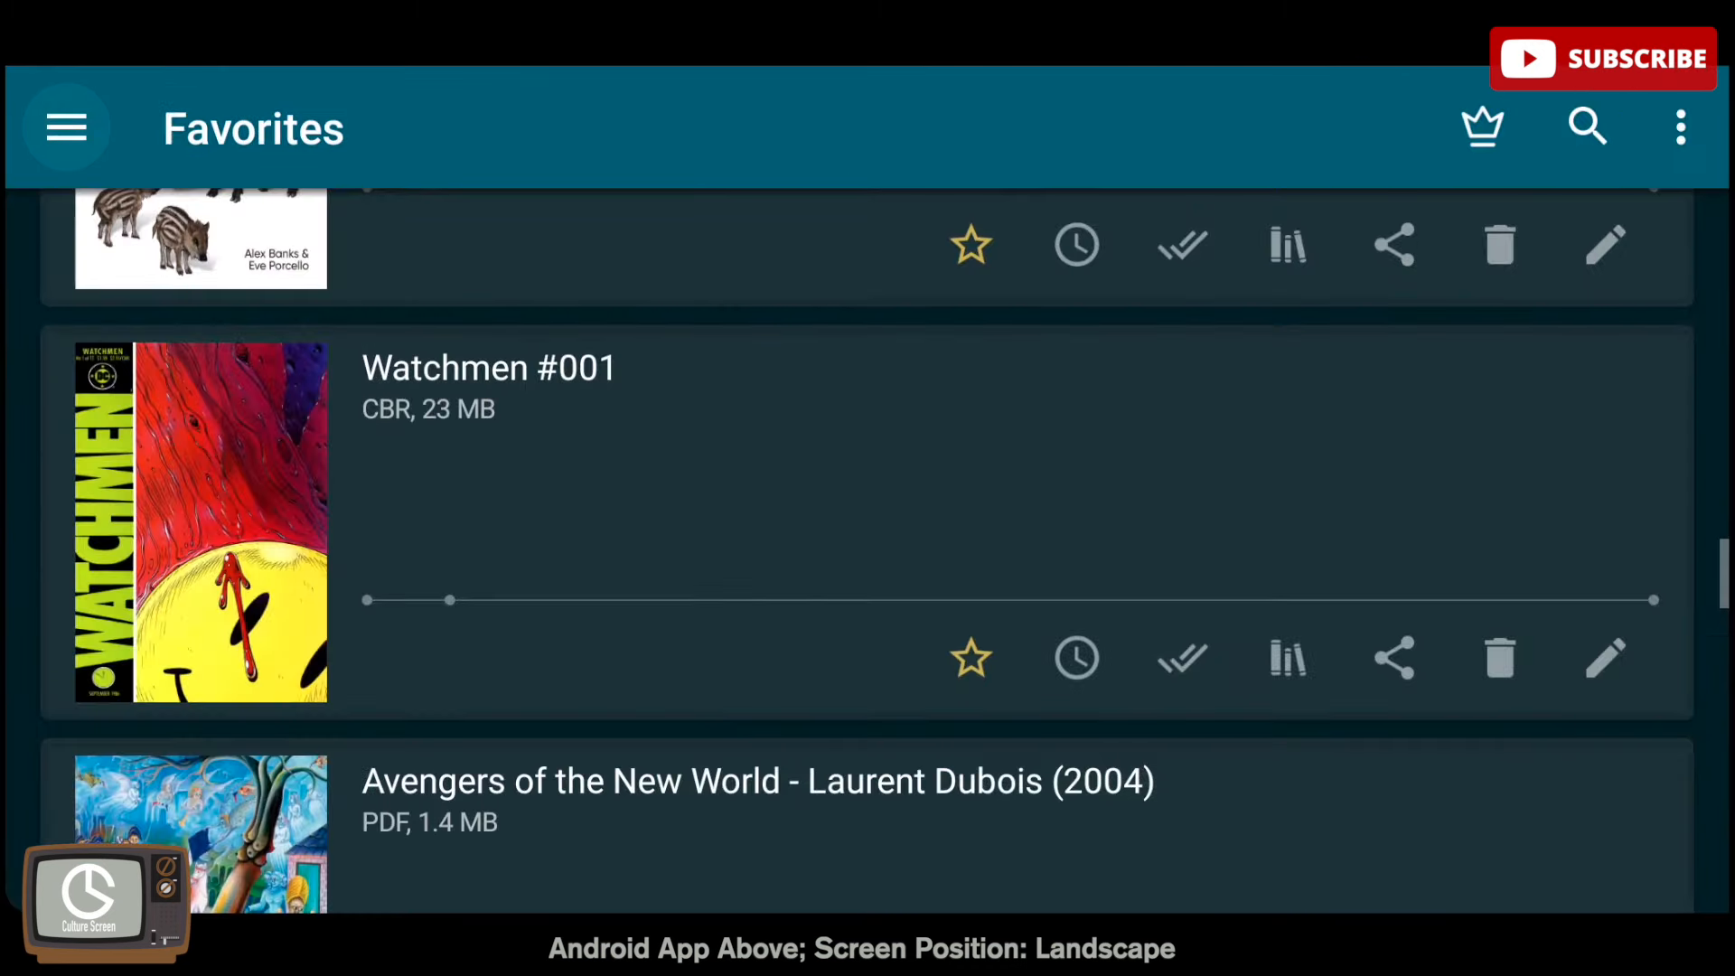
pyautogui.click(65, 126)
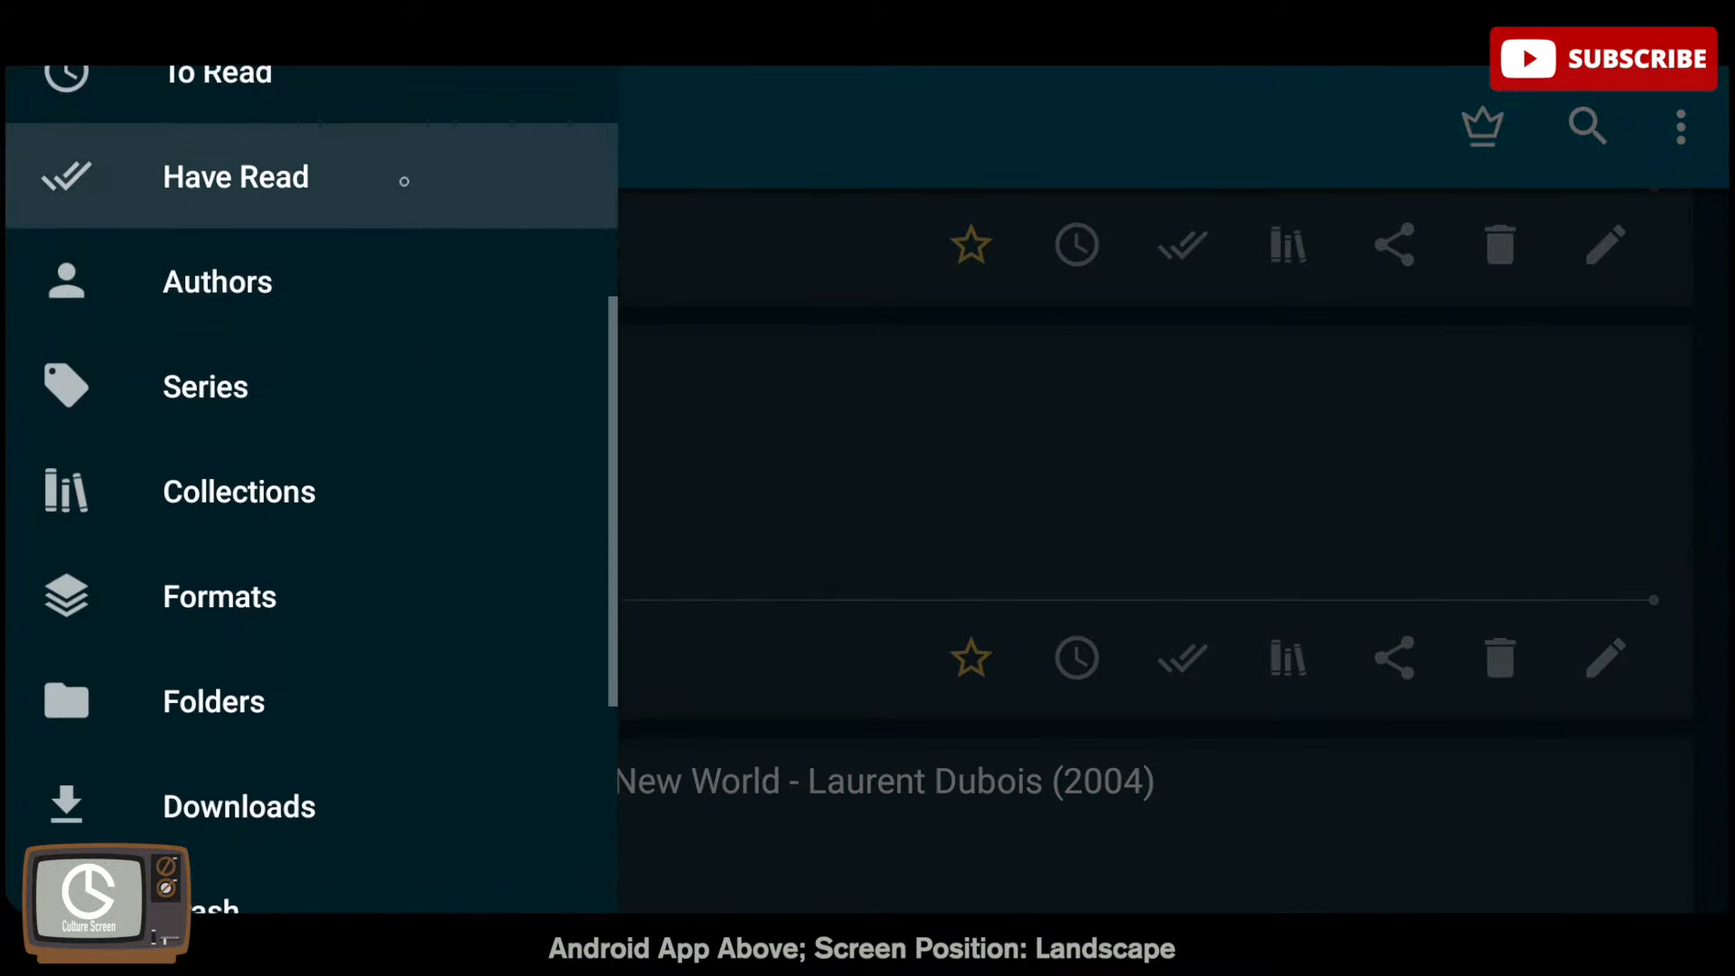
pyautogui.scroll(-3)
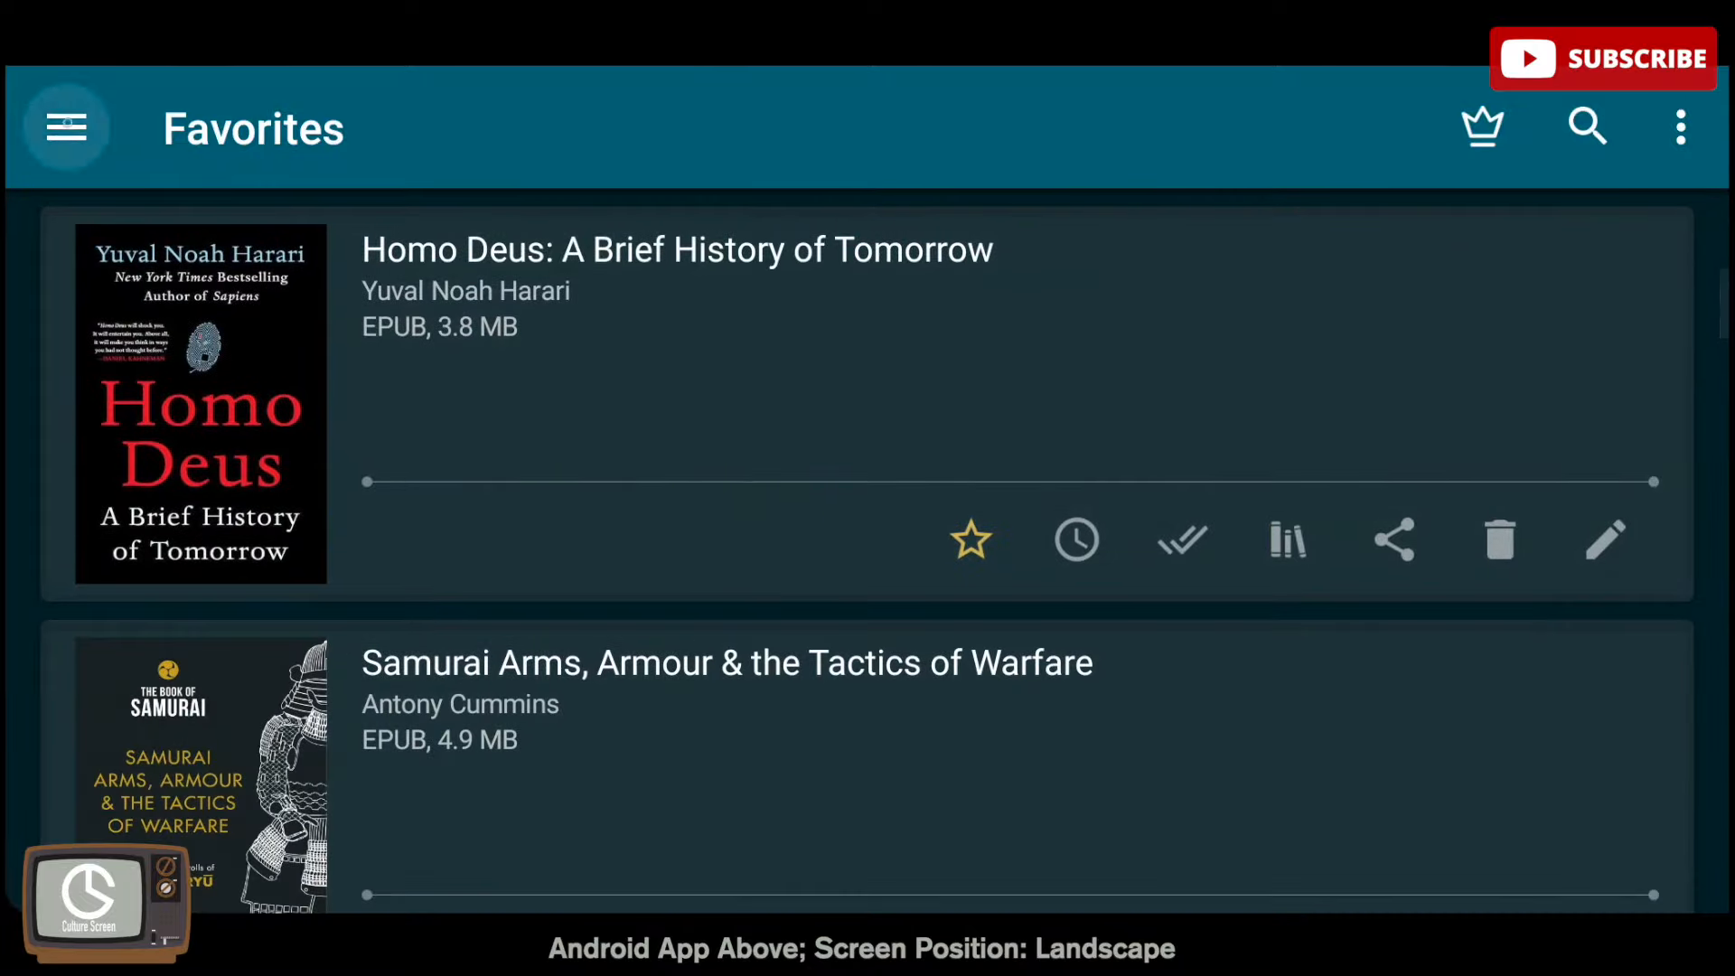
pyautogui.click(64, 127)
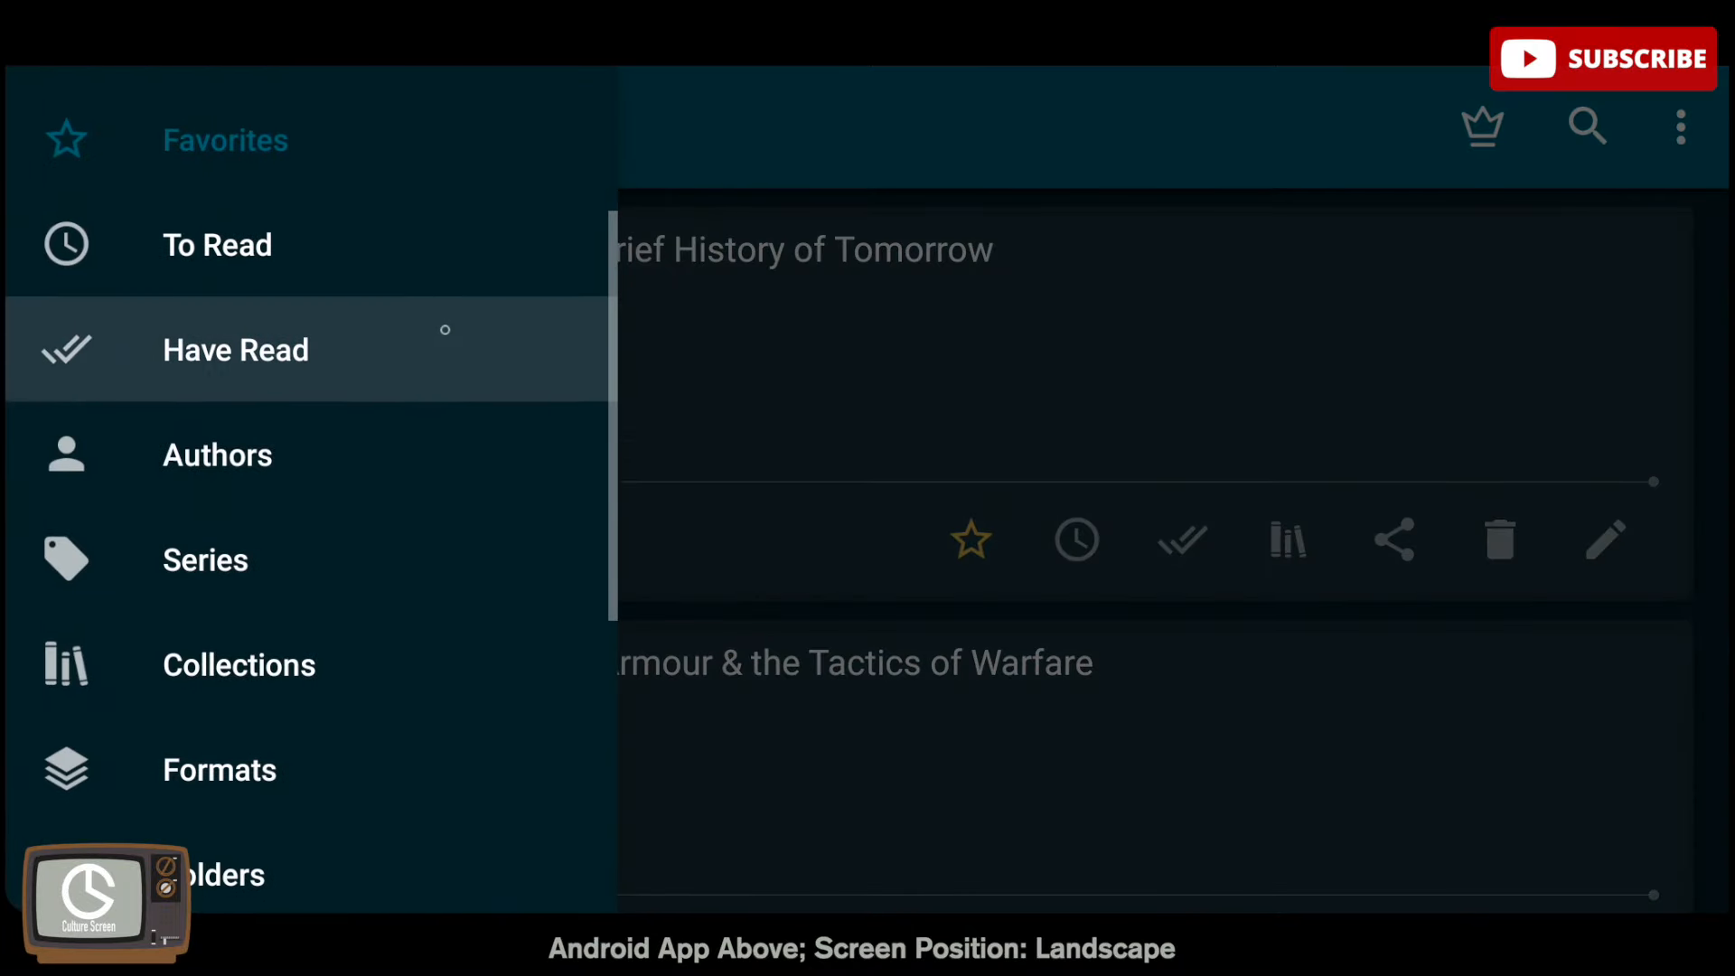
pyautogui.click(217, 455)
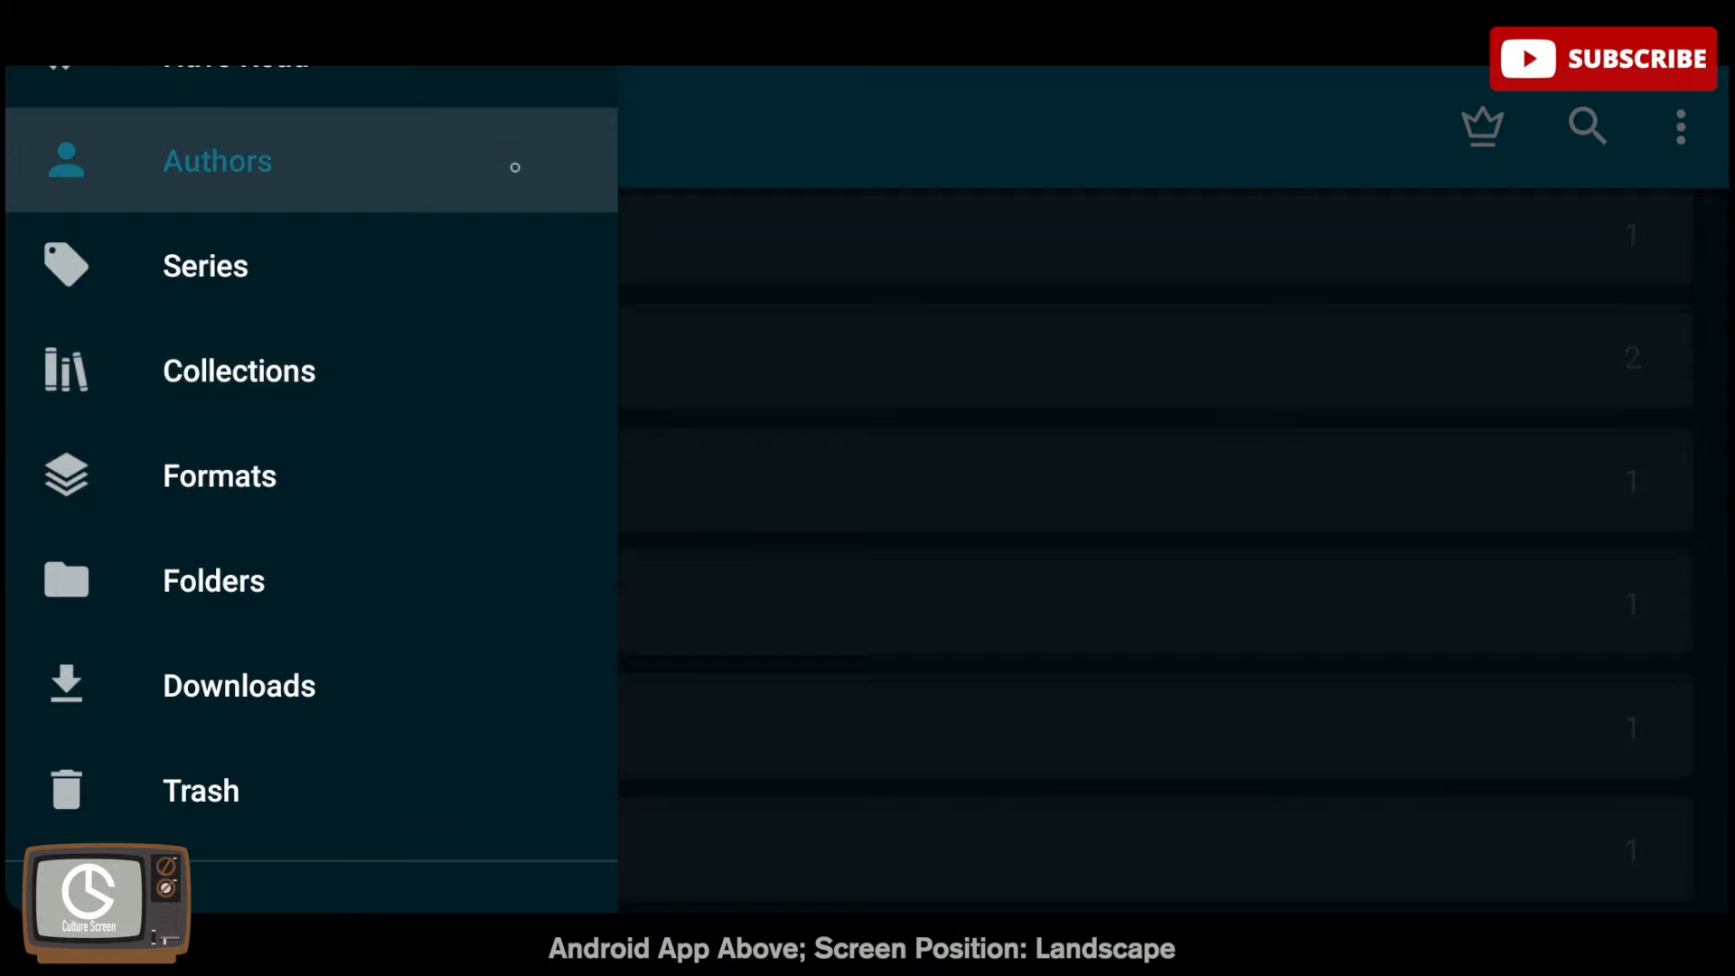
pyautogui.scroll(-3)
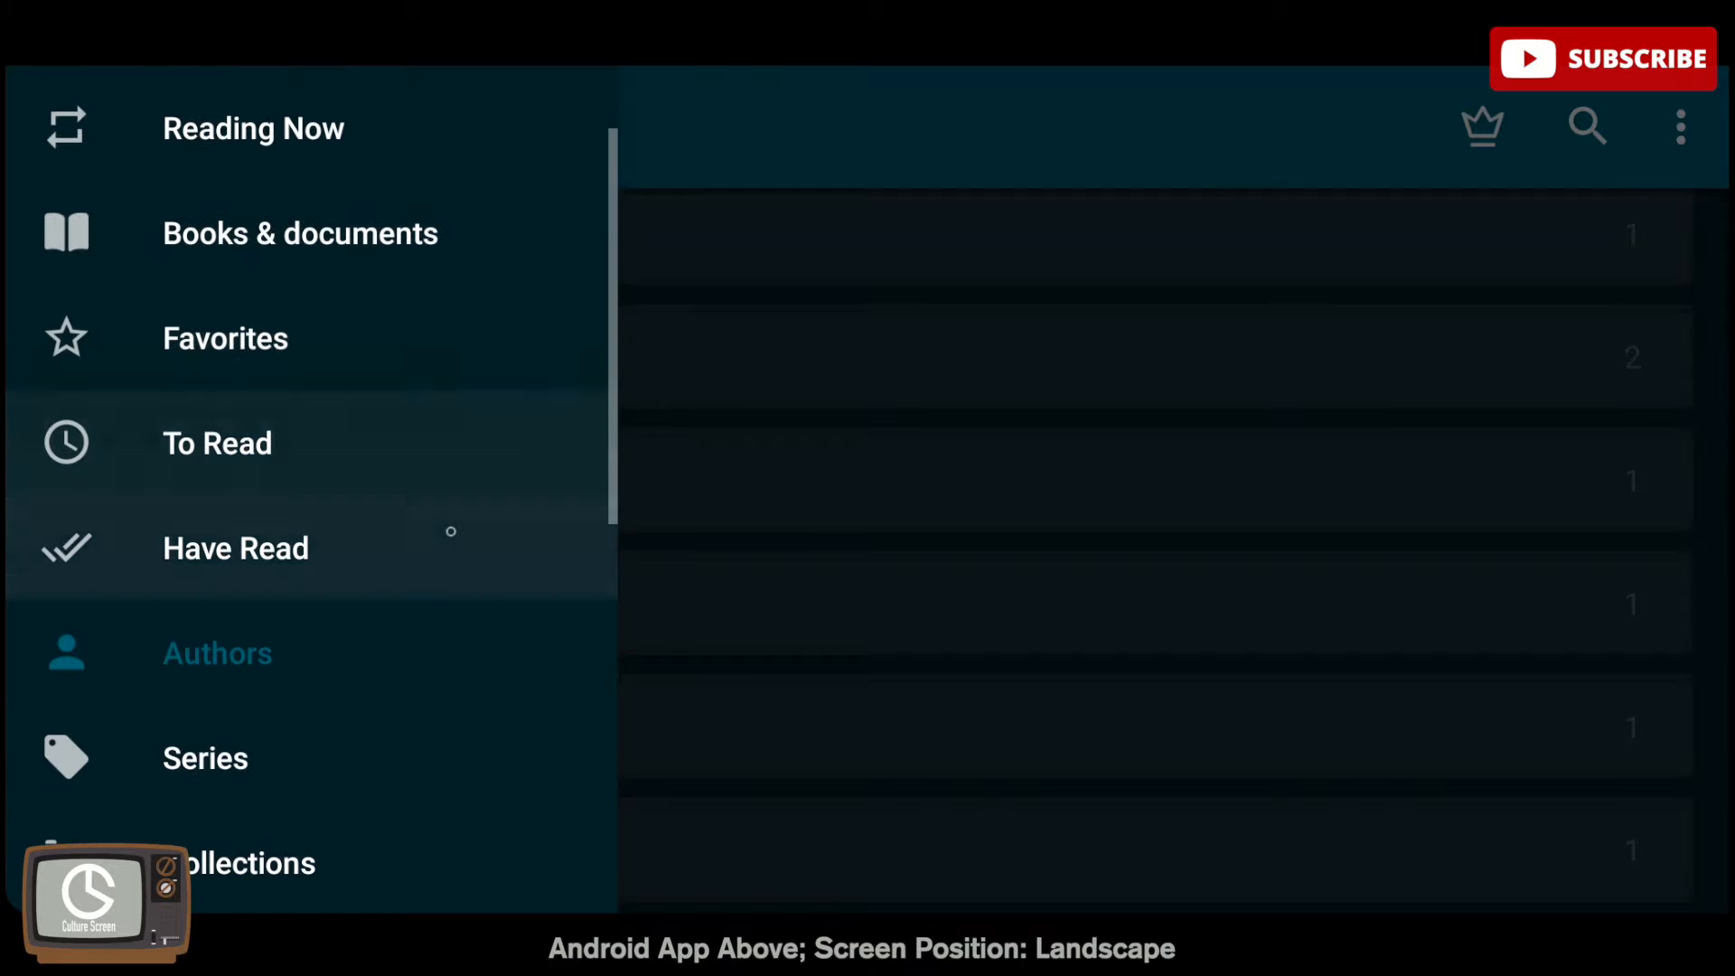
pyautogui.click(225, 339)
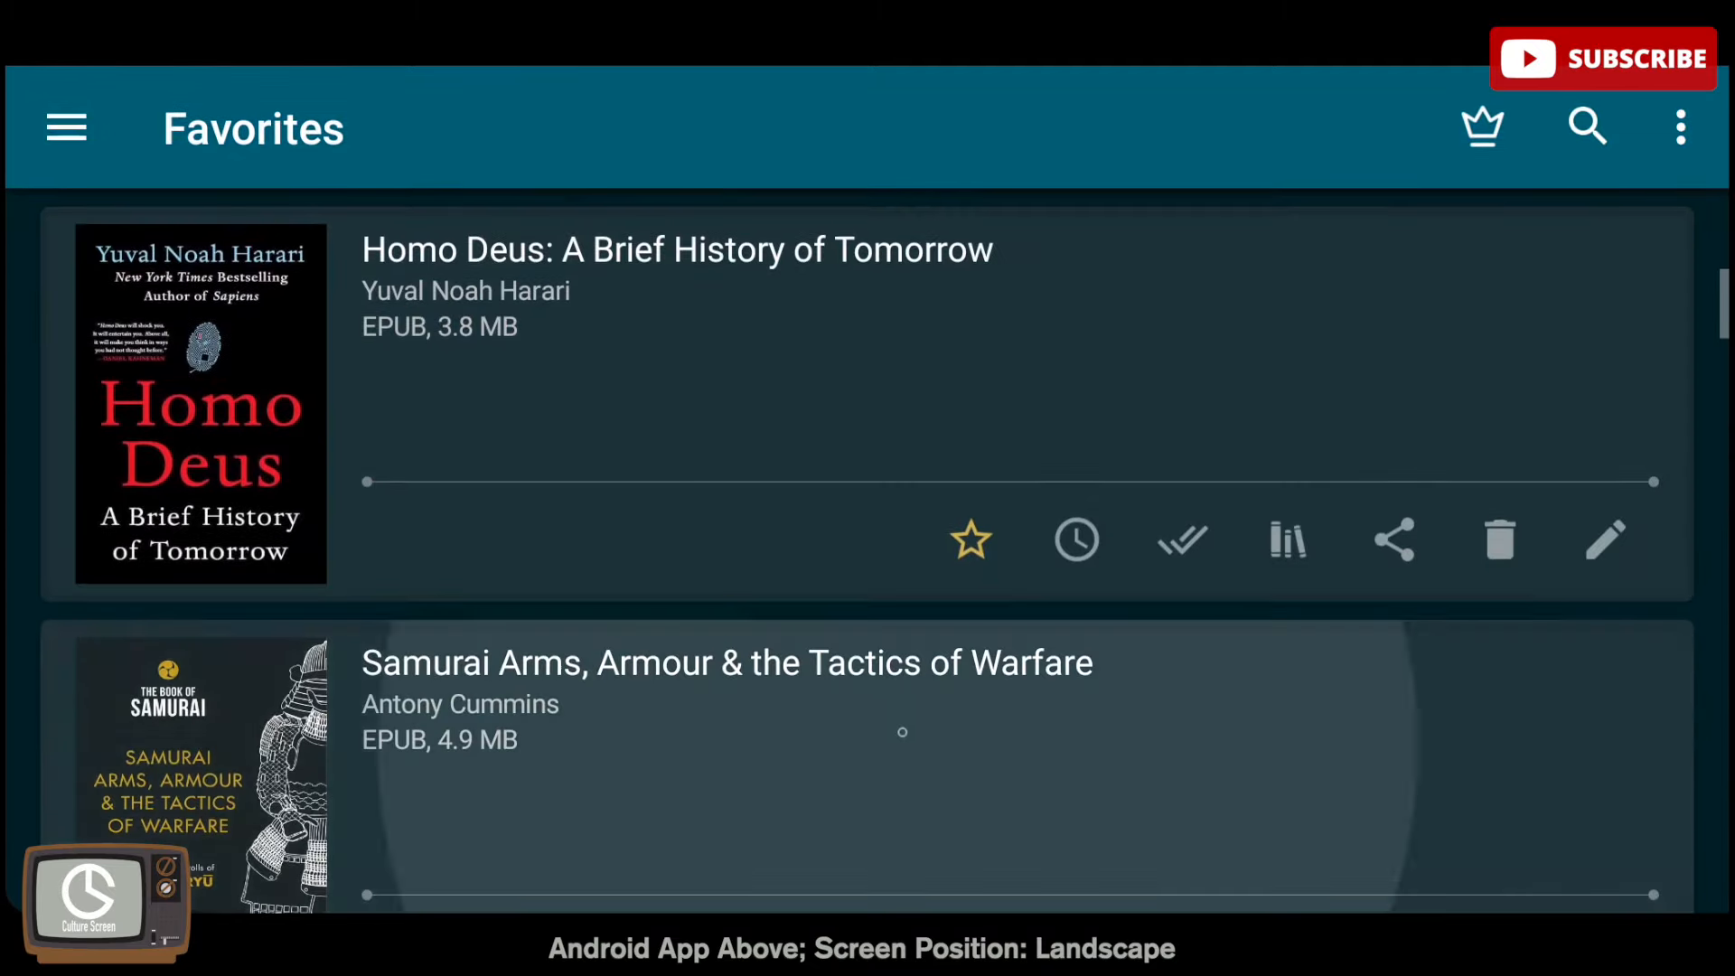
# Open Samurai Arms, select the armour-and-warfare passage, and jump to its quote at 6 of 590
pyautogui.click(726, 662)
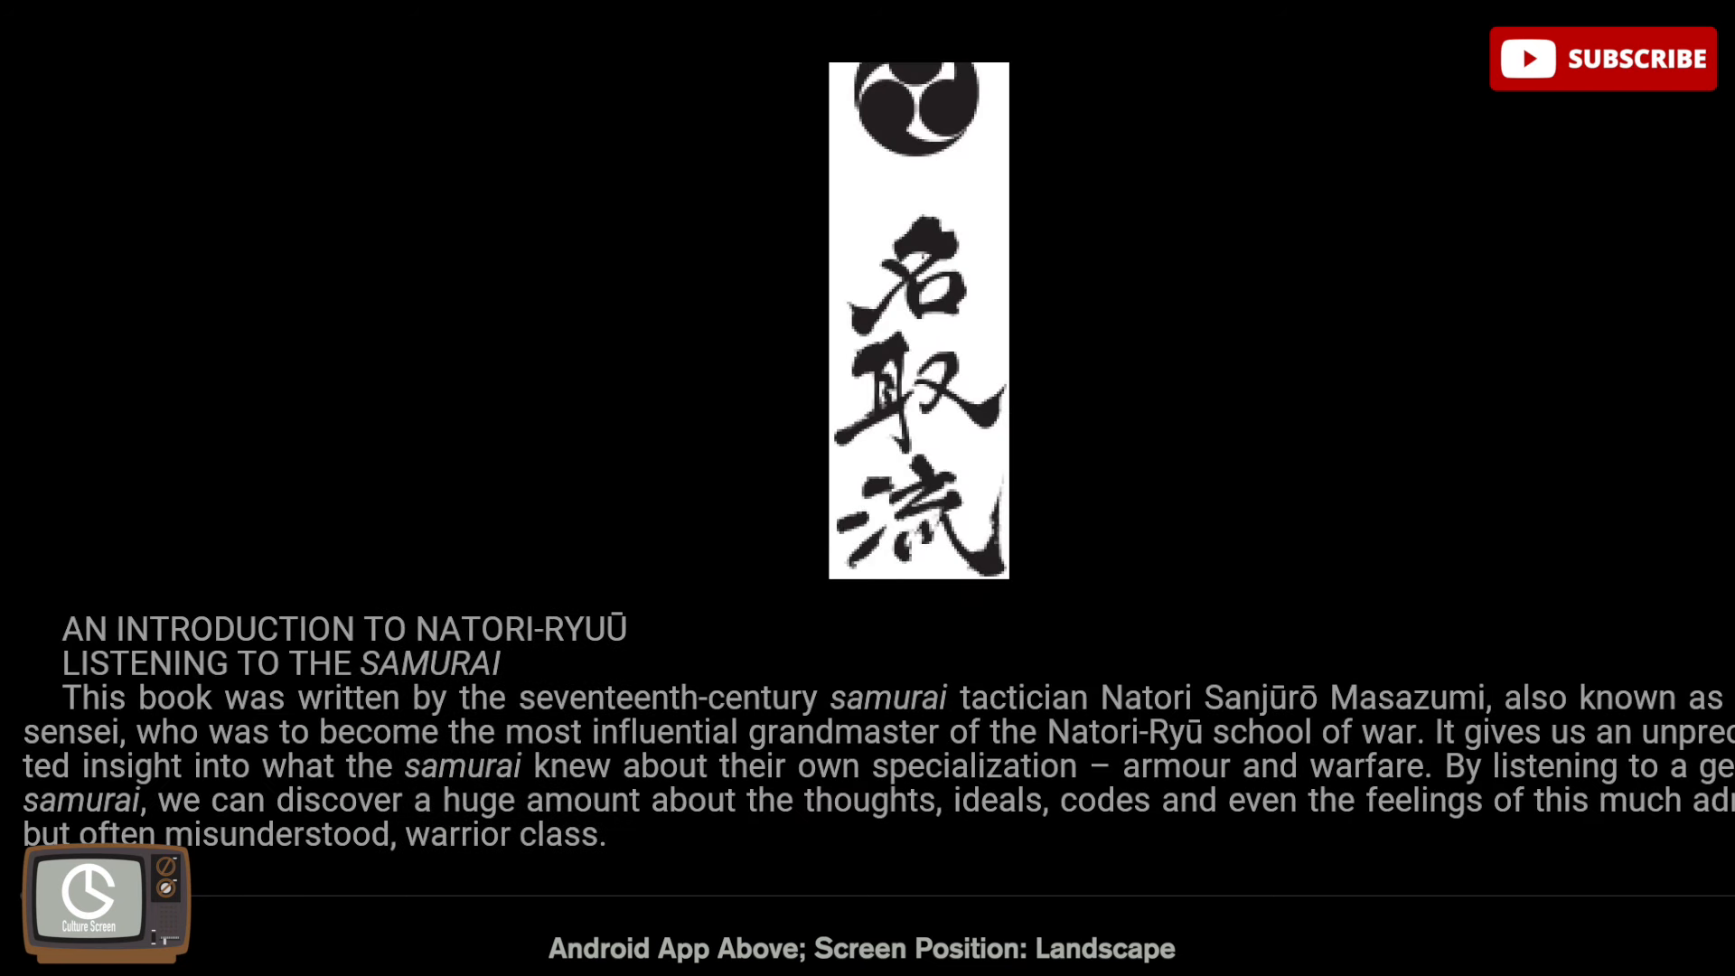
pyautogui.moveTo(872, 765); pyautogui.dragTo(1425, 765)
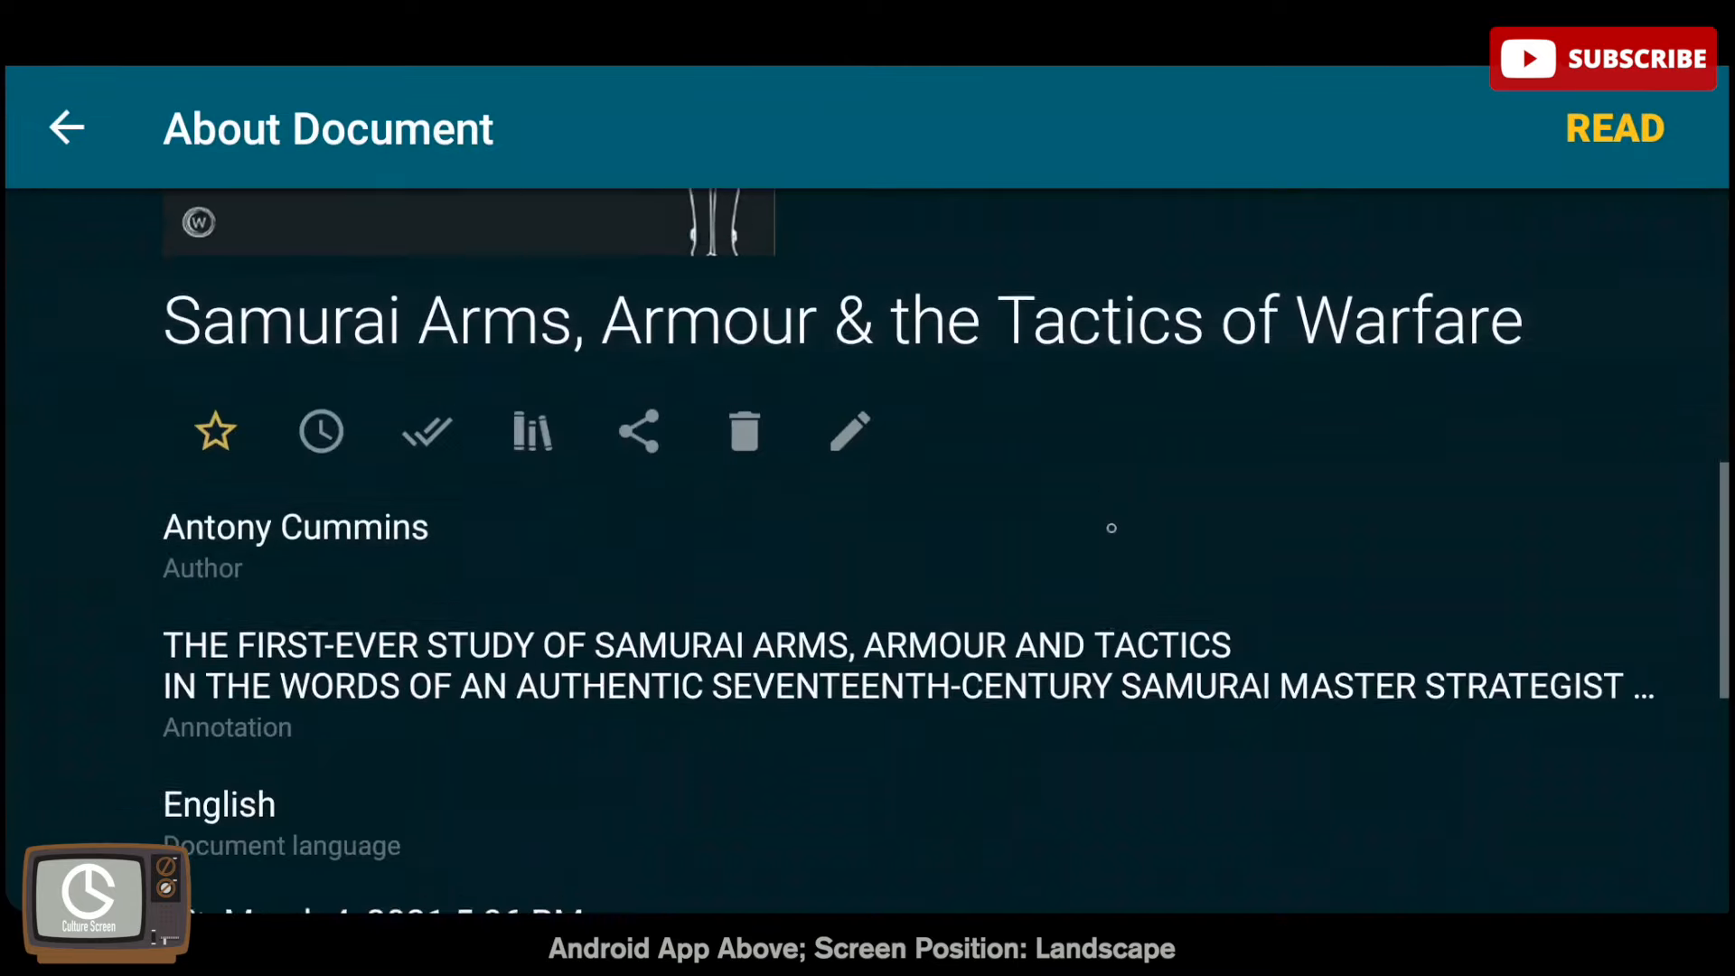
pyautogui.scroll(-3)
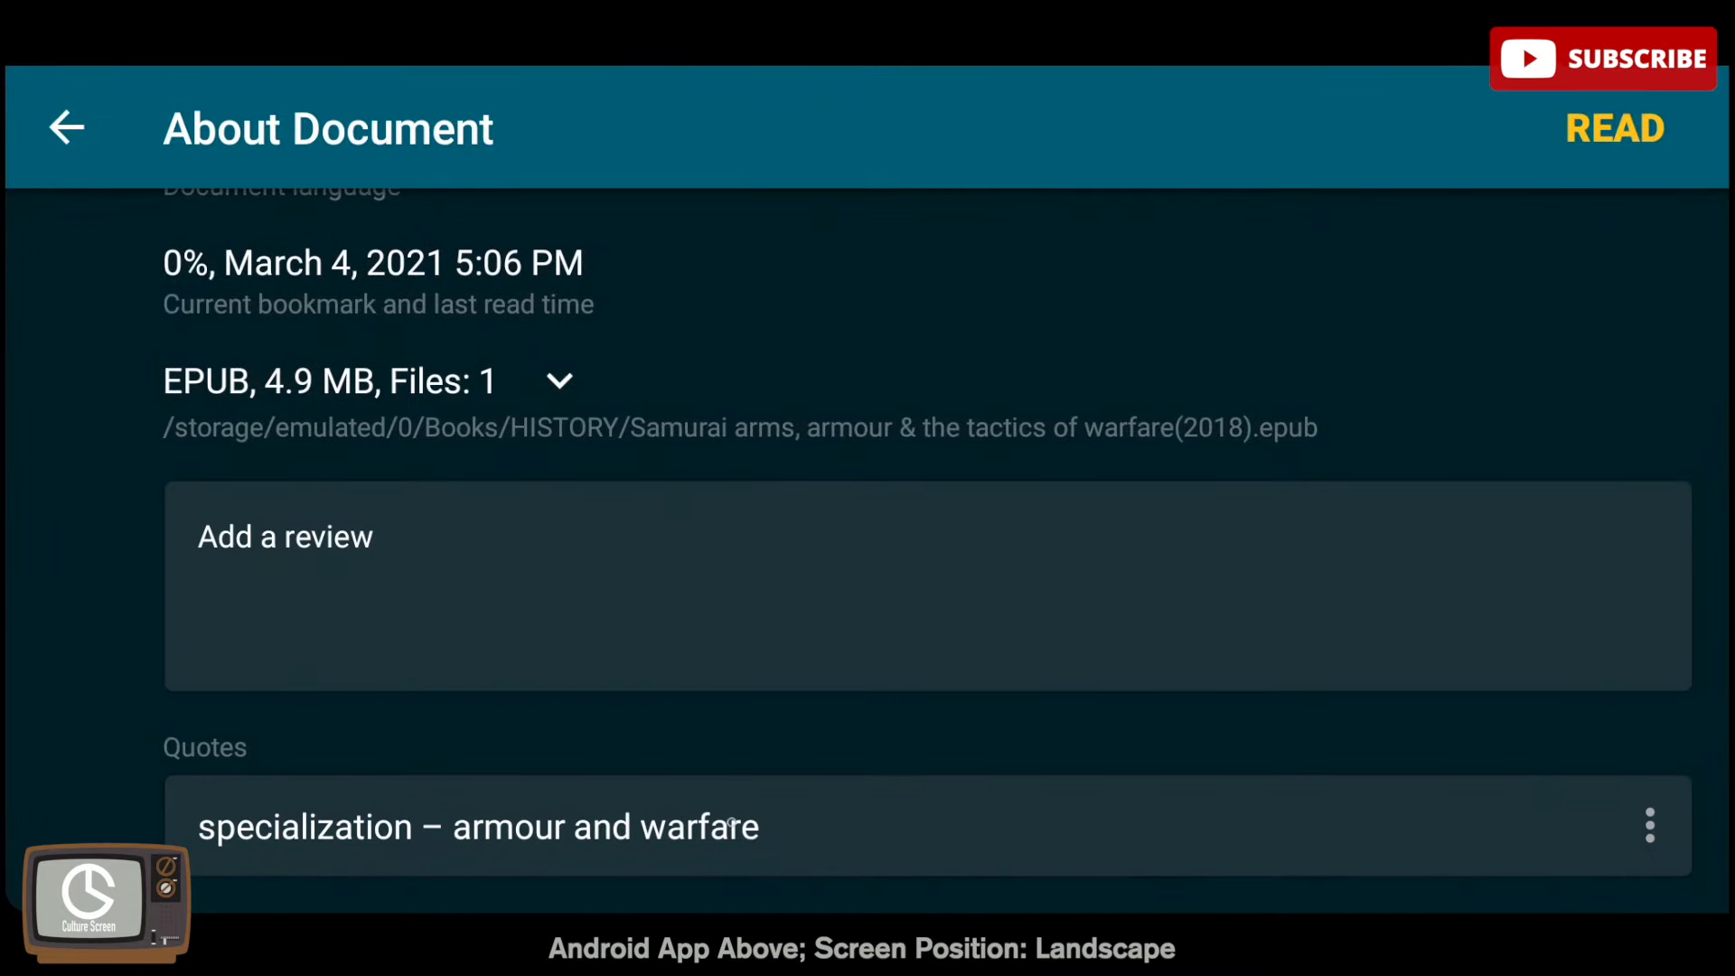
pyautogui.click(477, 825)
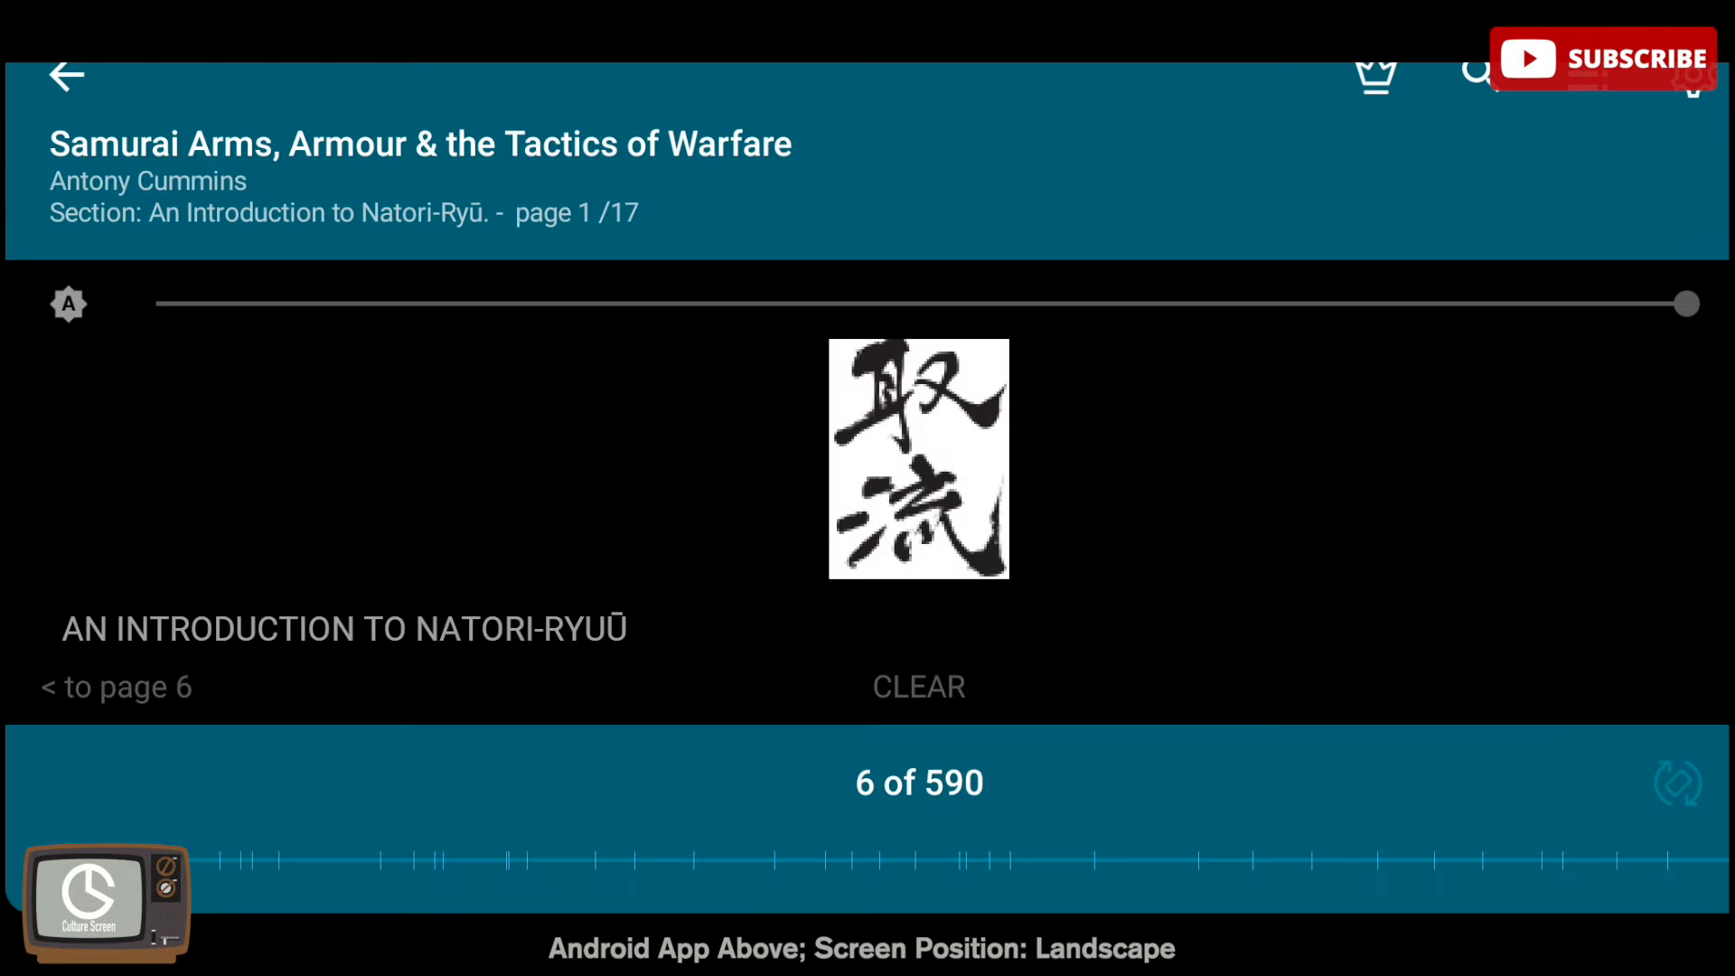
pyautogui.click(918, 782)
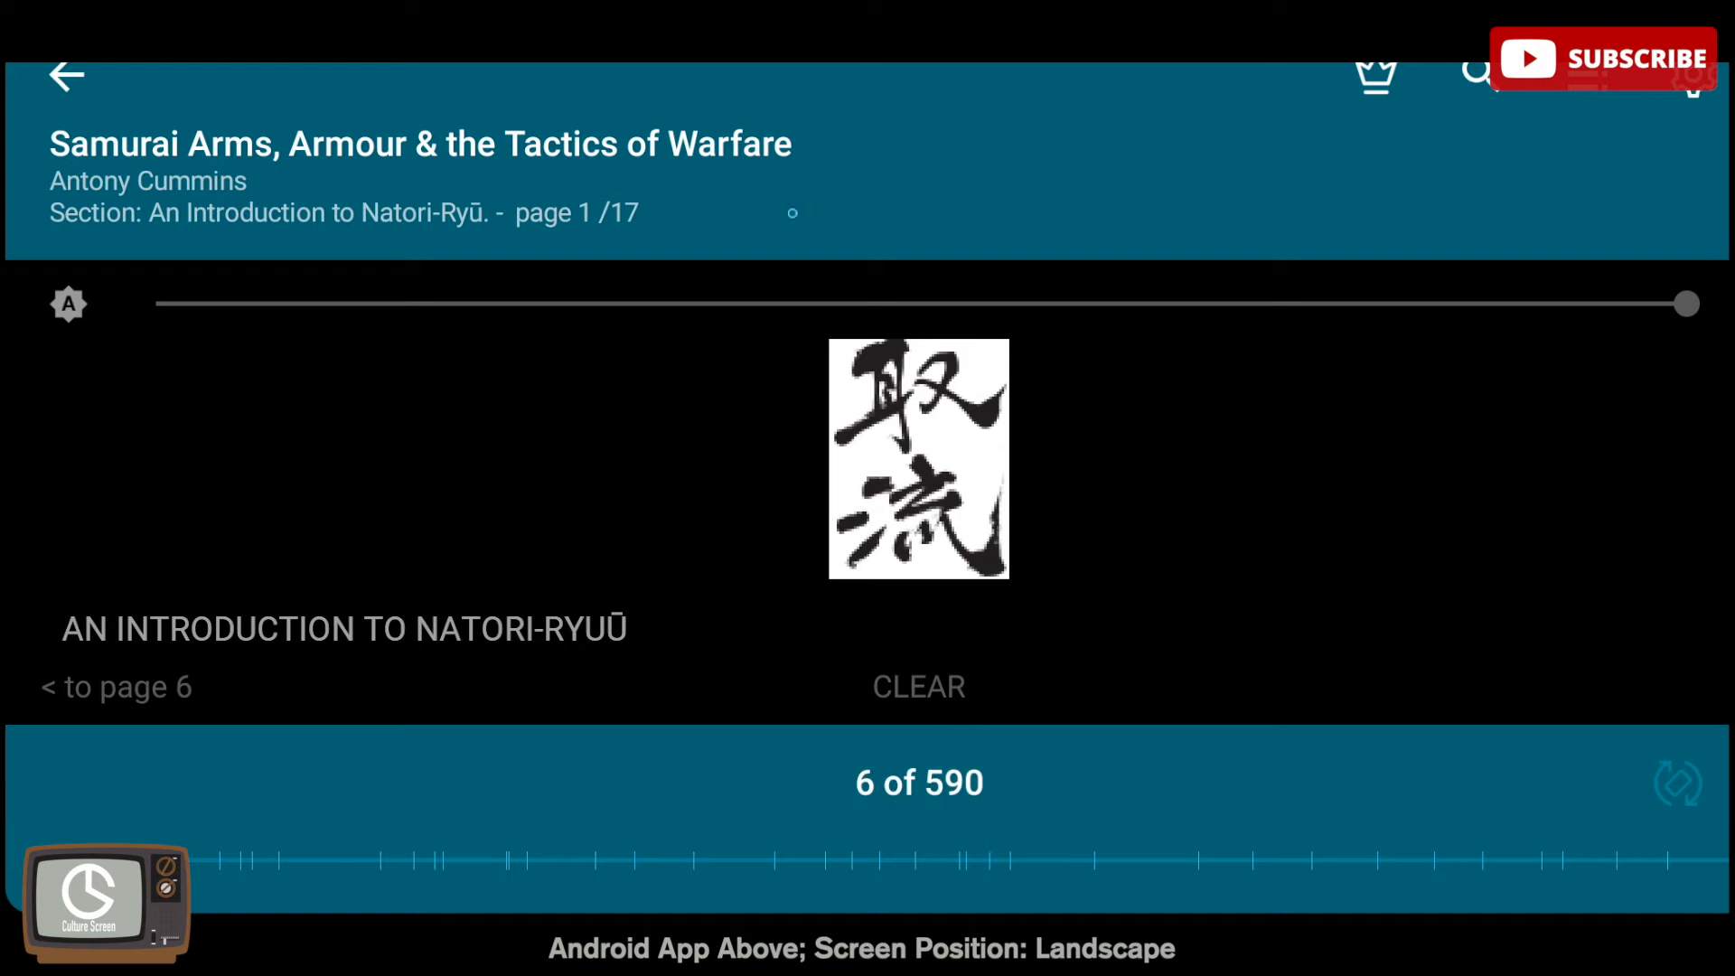
pyautogui.click(1480, 74)
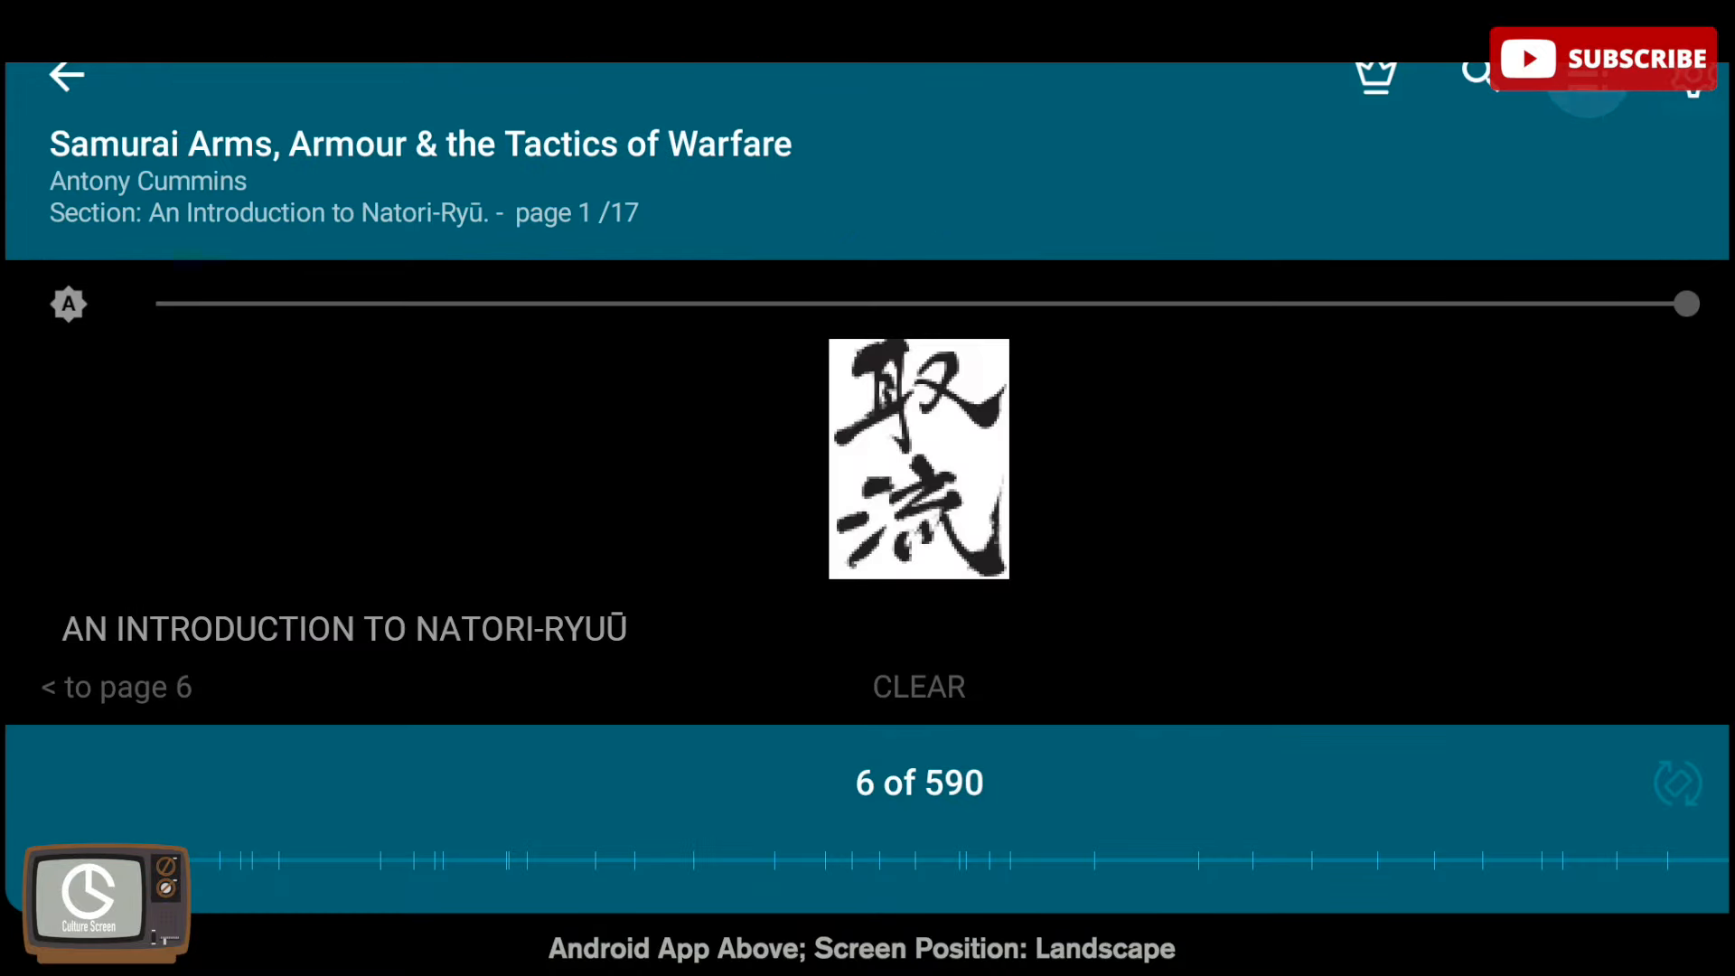
# Try the Night contrast and Night page colours, then settle on dark text on white
pyautogui.click(1693, 74)
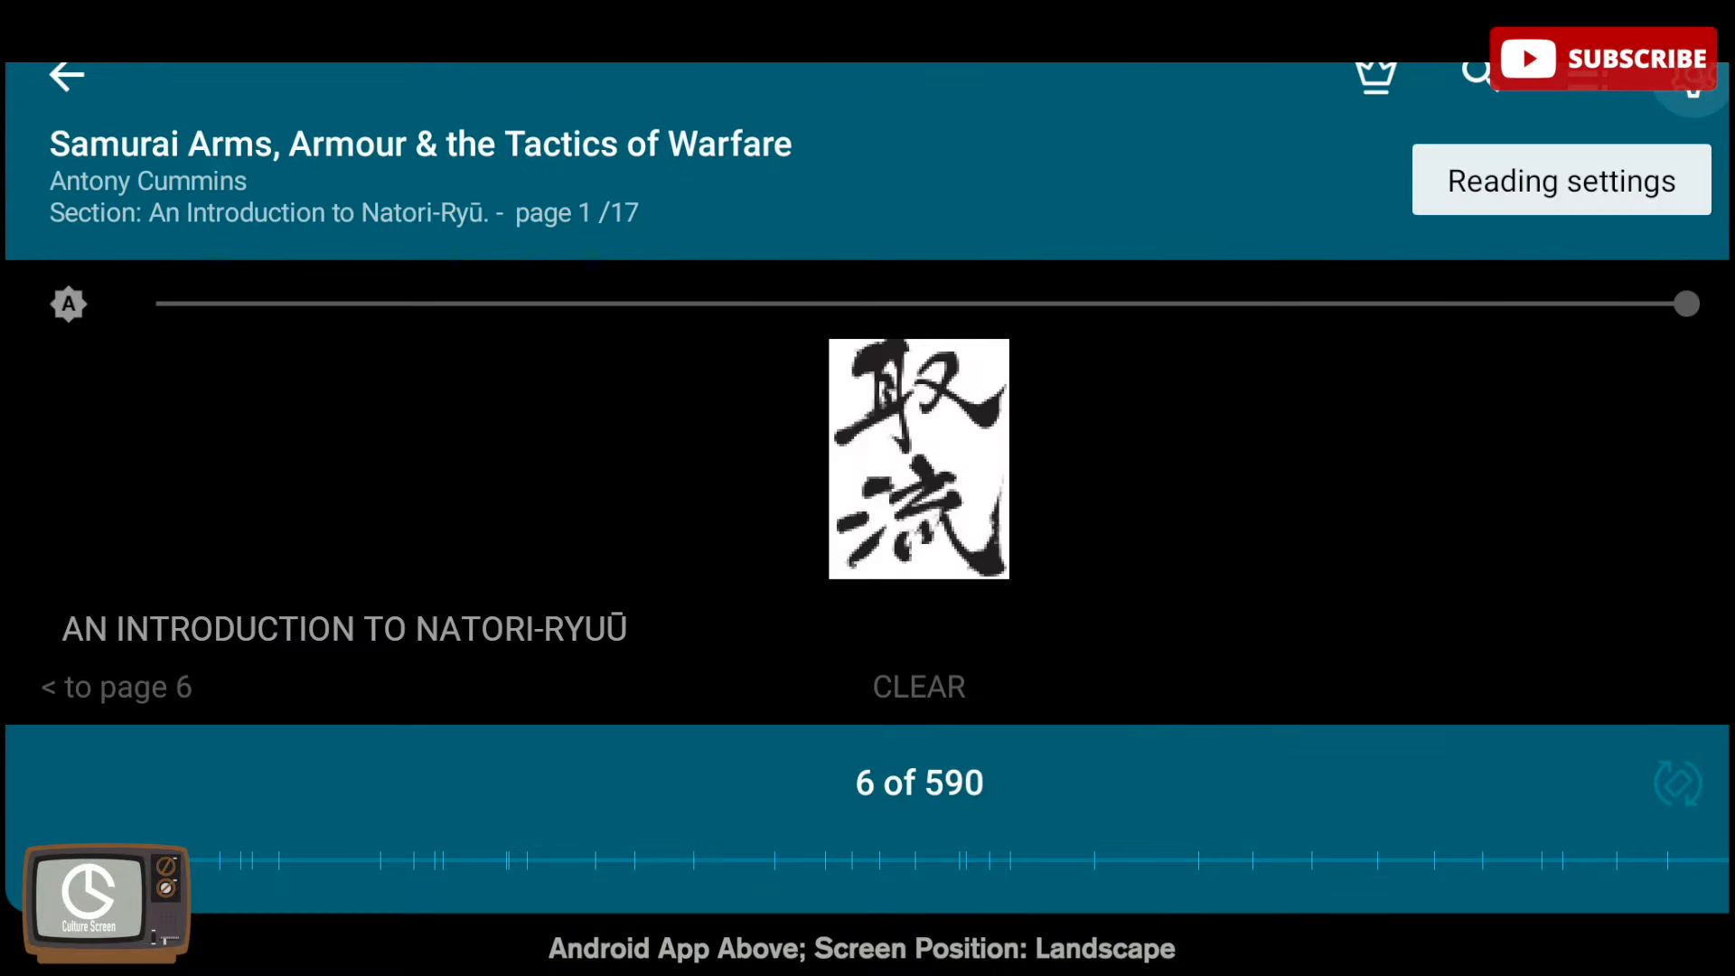
pyautogui.click(1560, 181)
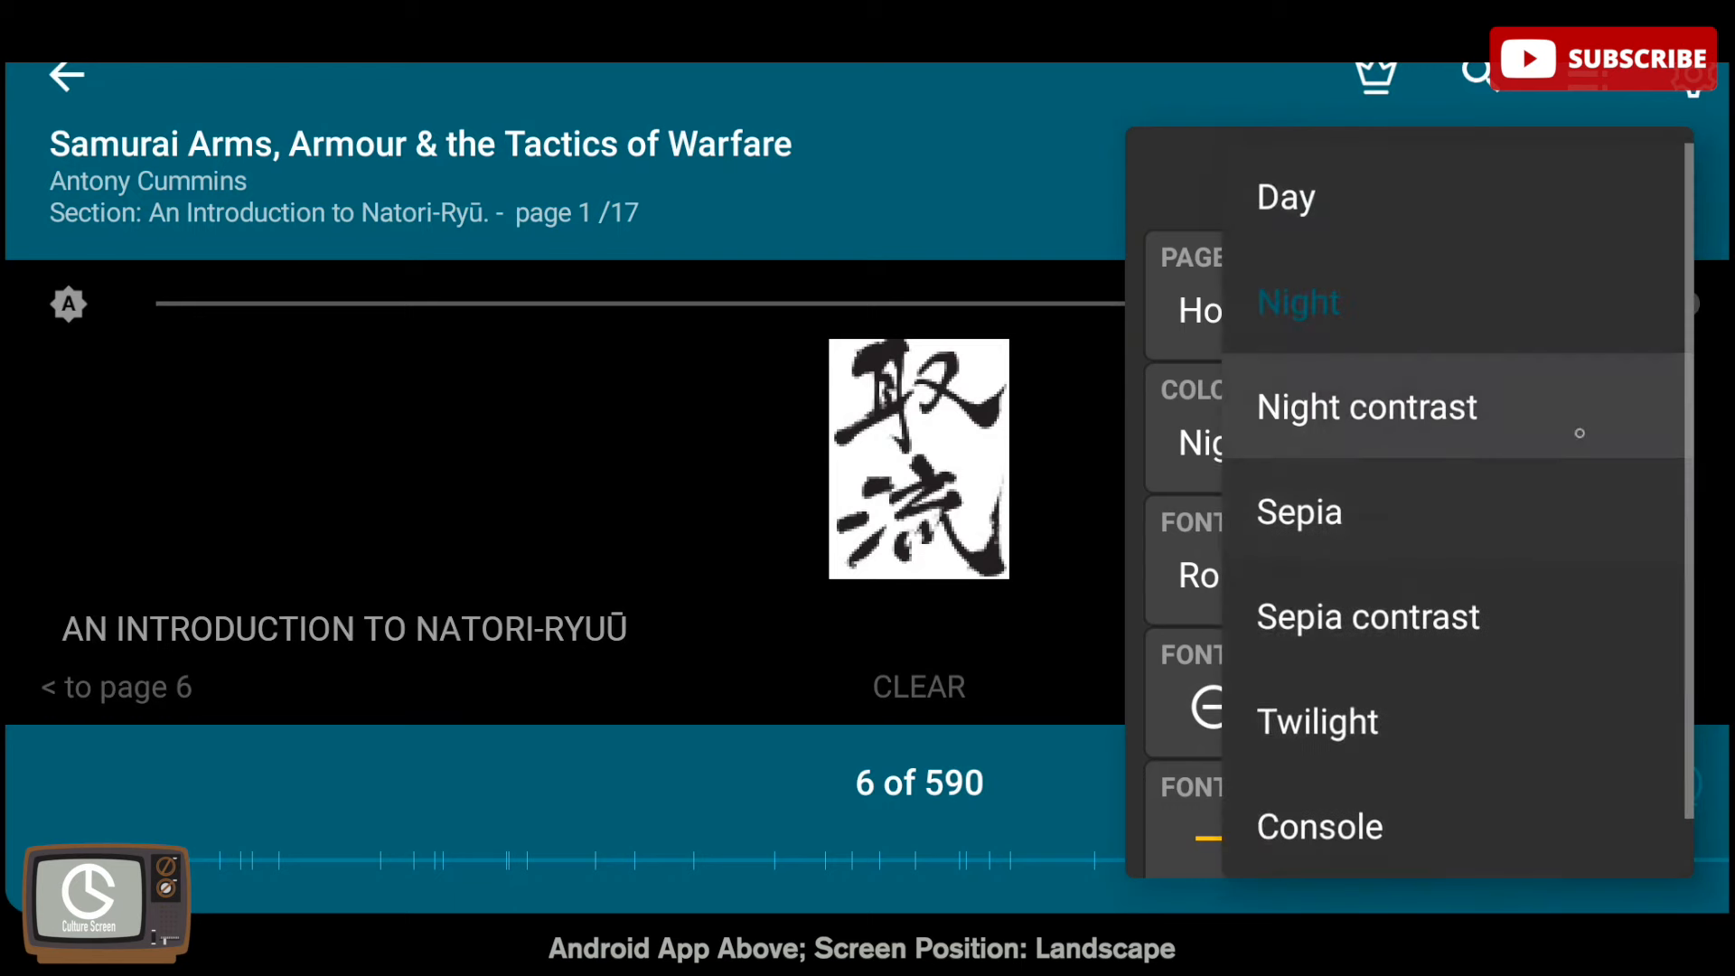
pyautogui.click(1286, 197)
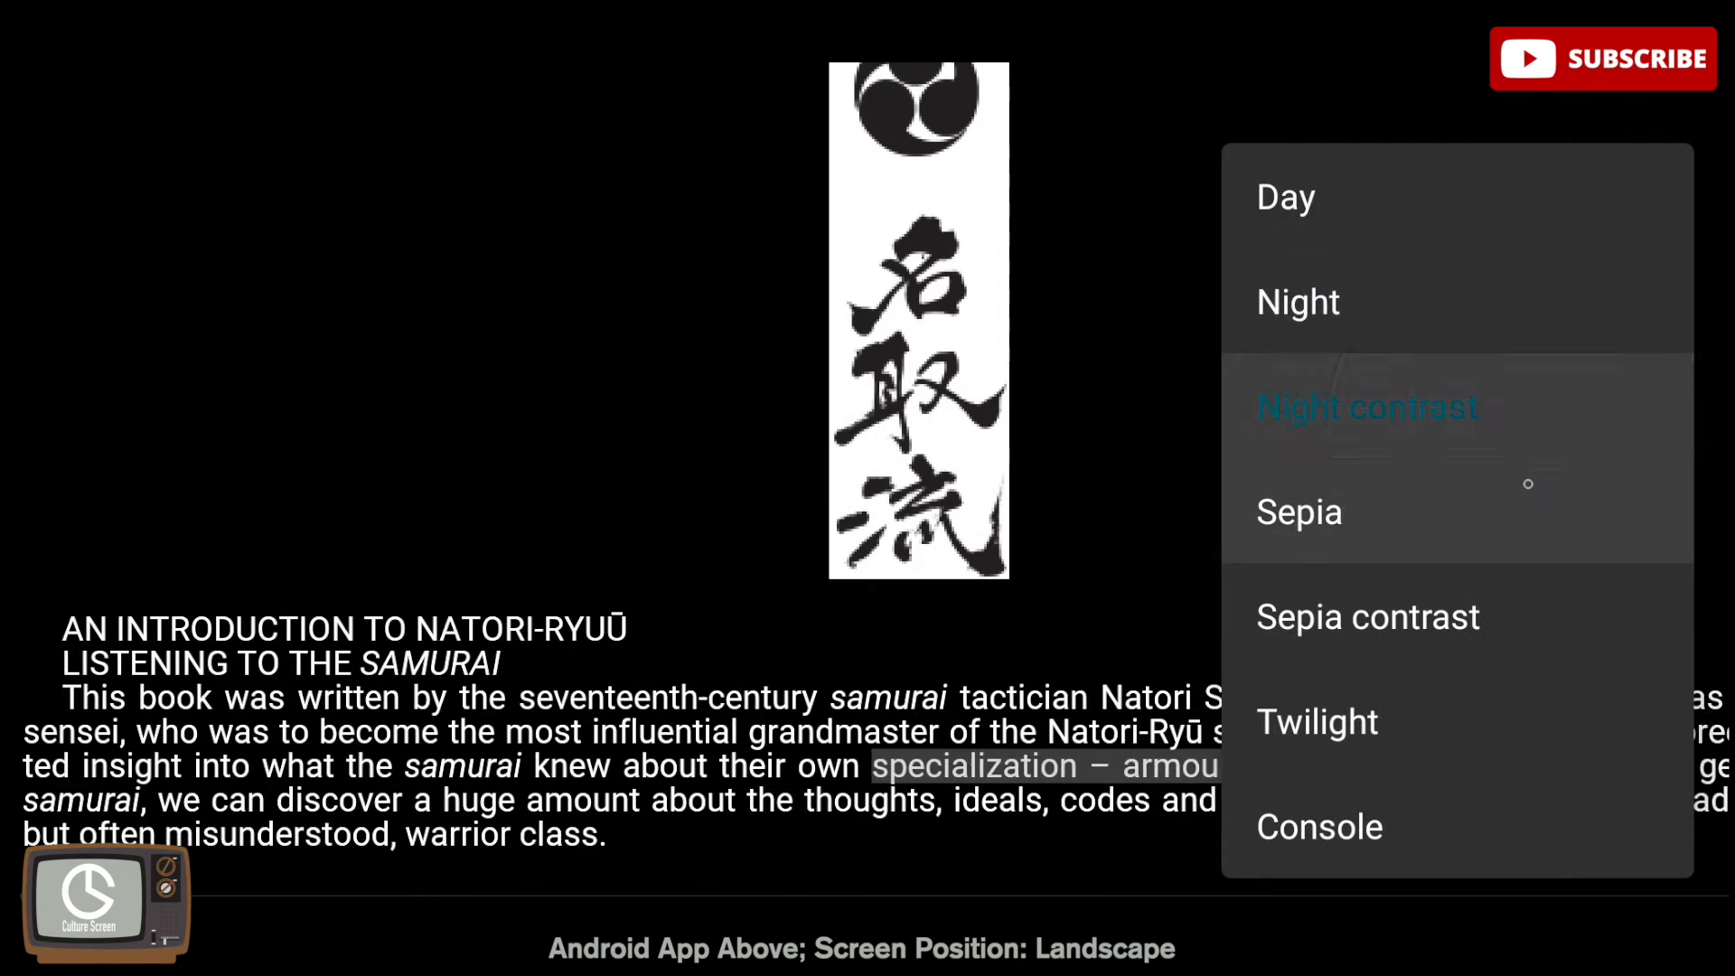
pyautogui.click(1367, 616)
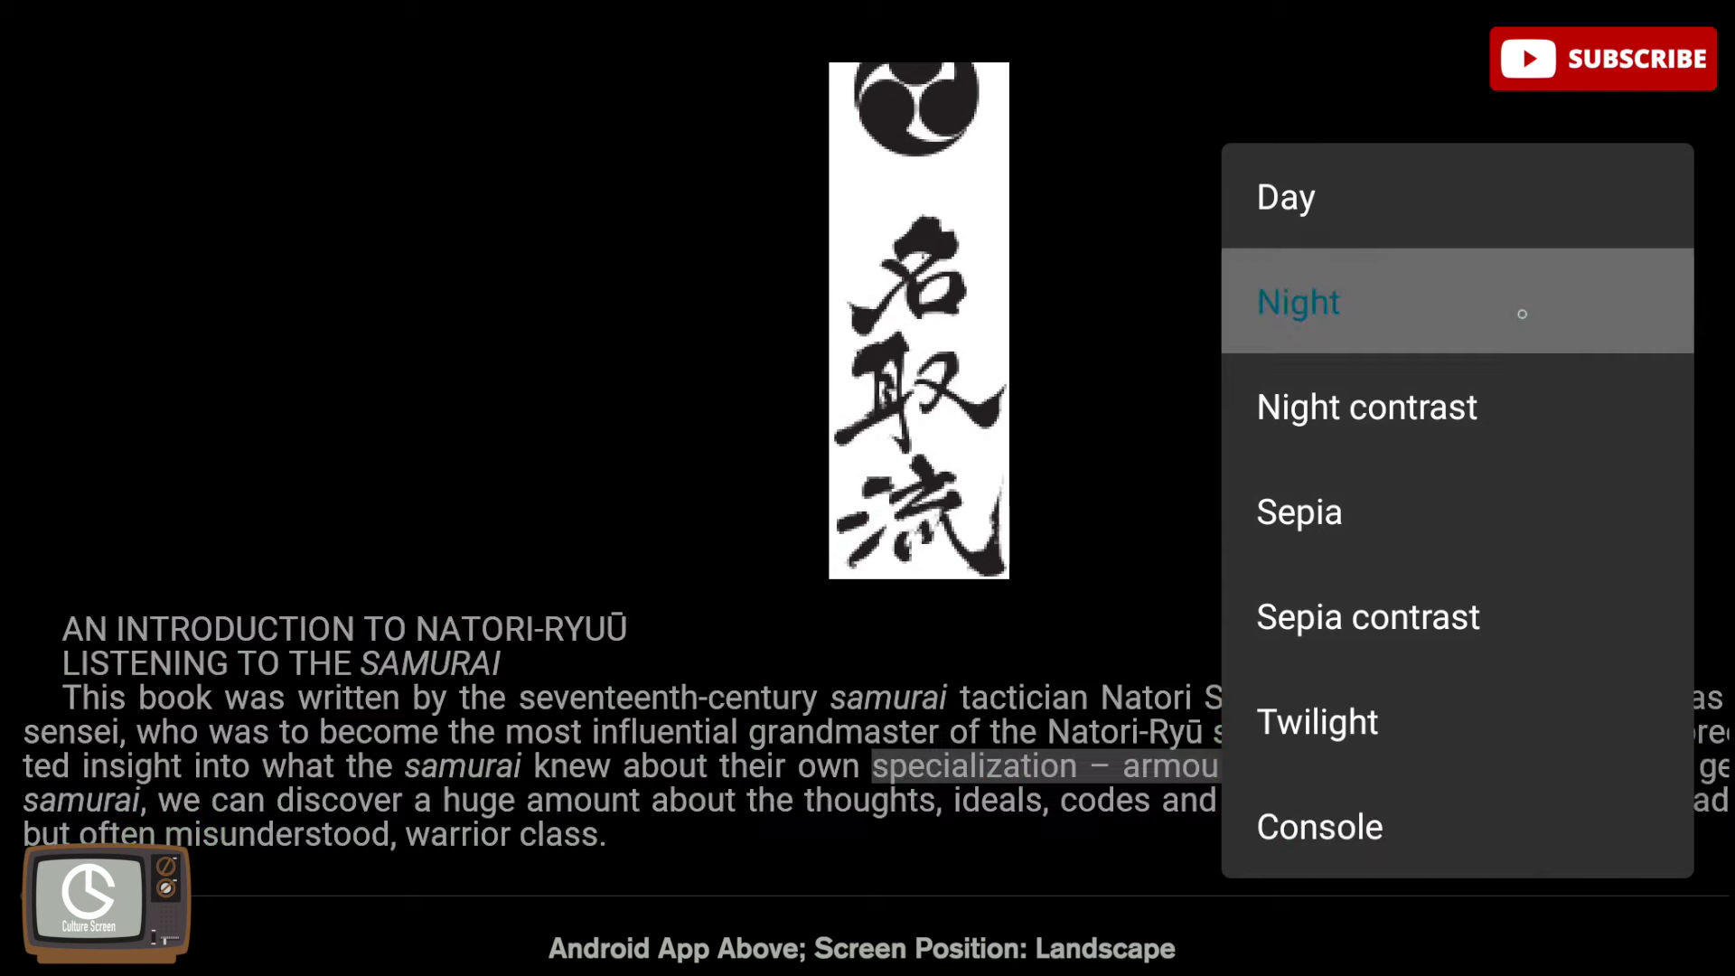
pyautogui.click(1285, 197)
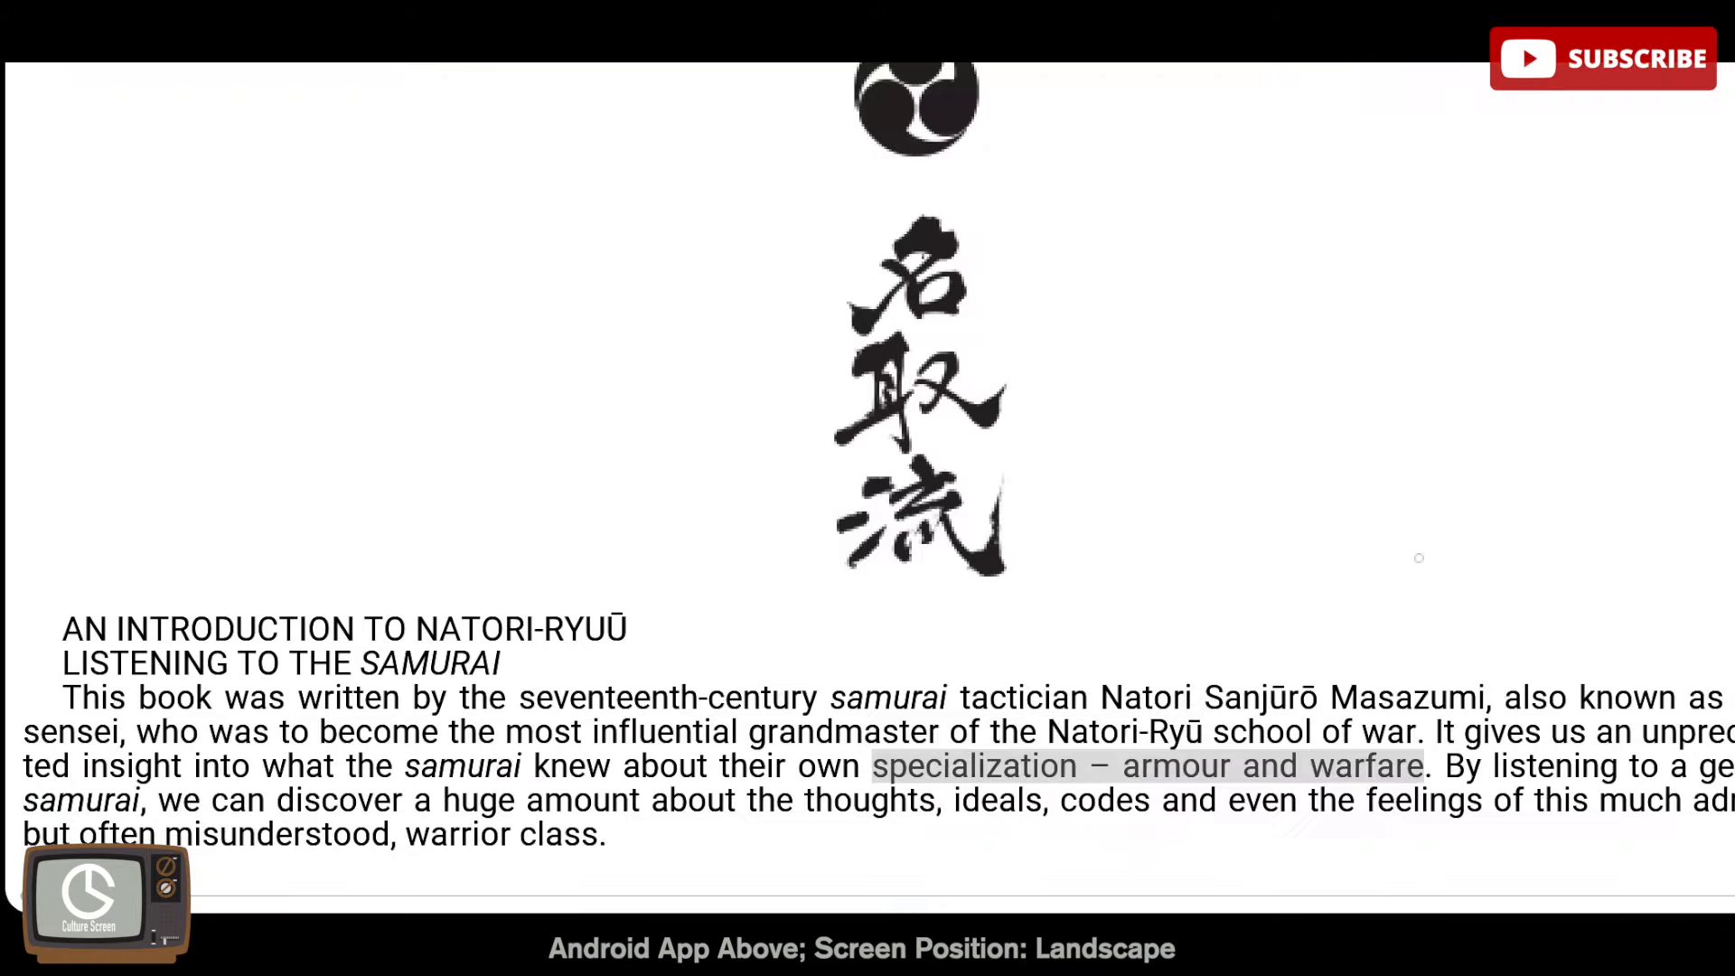
pyautogui.scroll(-3)
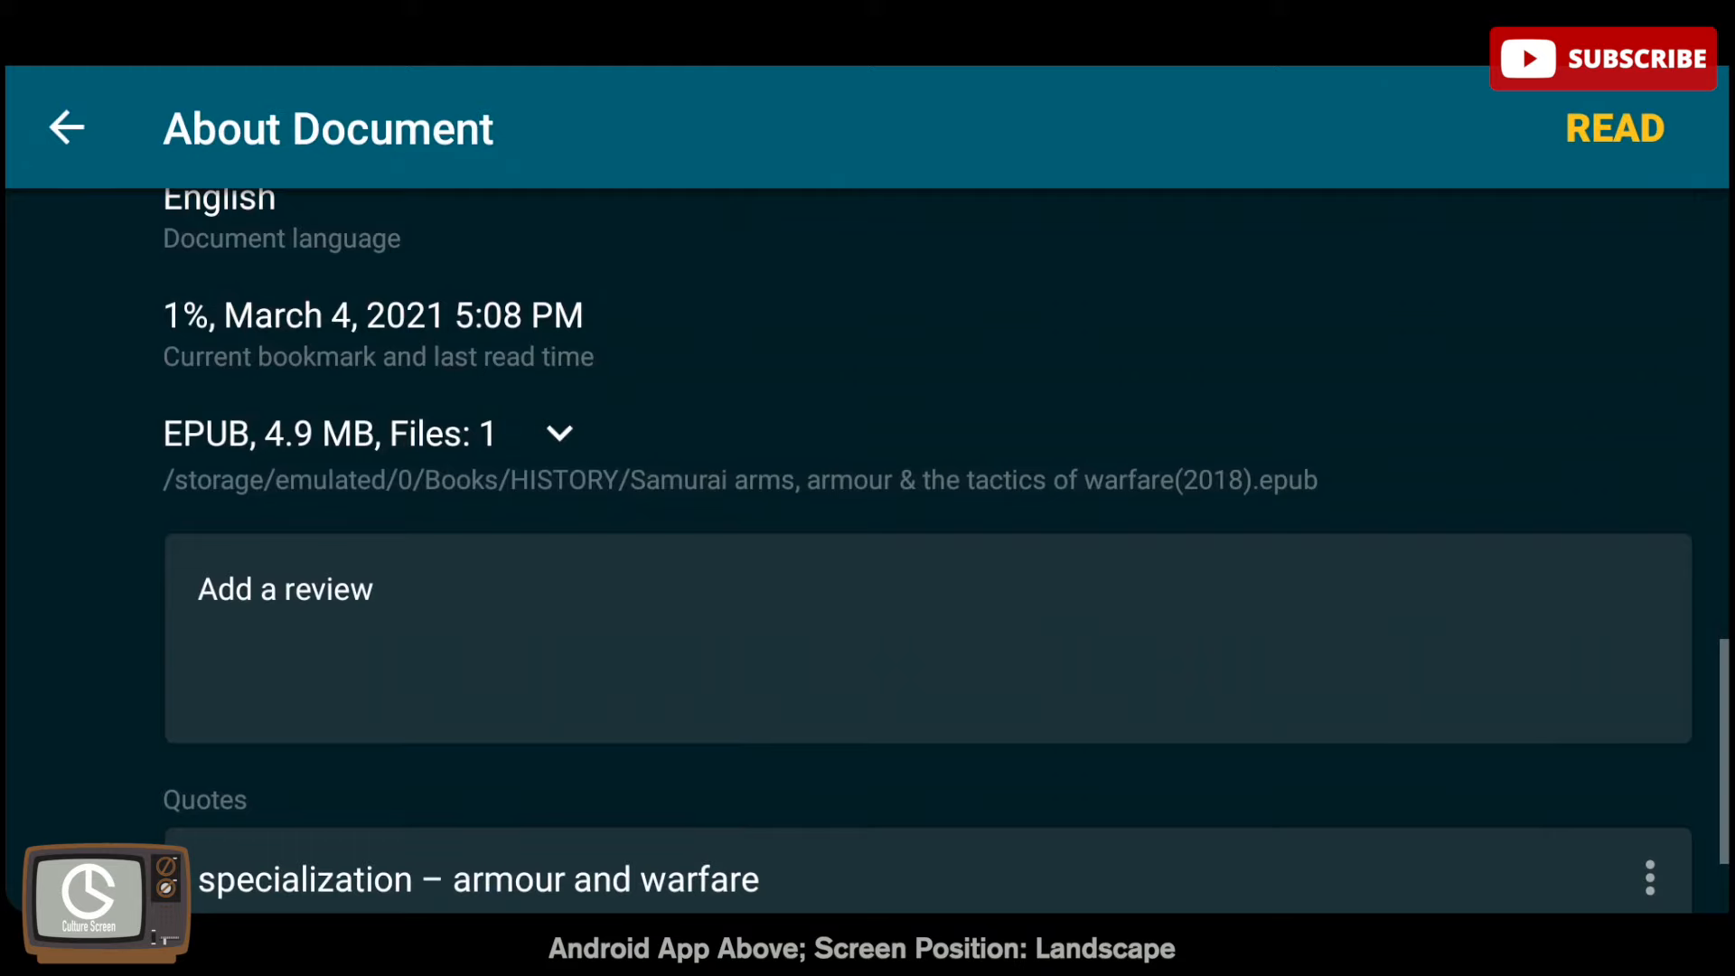
# Jump to the 'wearer to the pantheon' quote on page 7, then return to Favorites
pyautogui.scroll(-3)
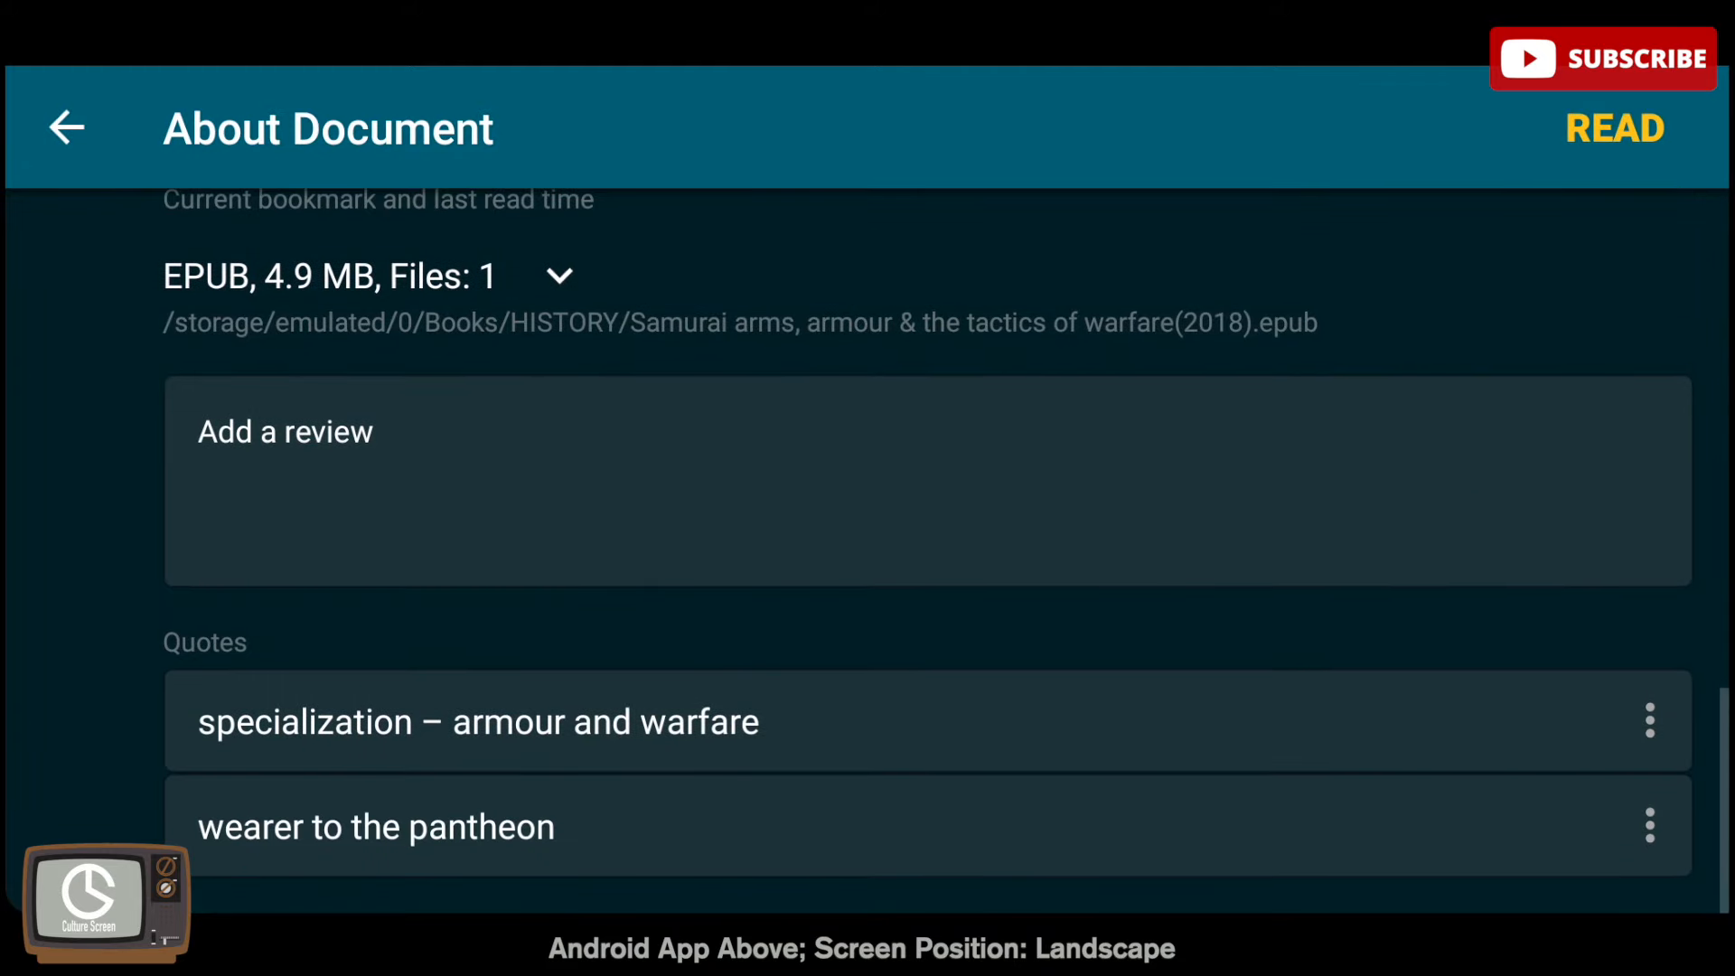
pyautogui.click(376, 825)
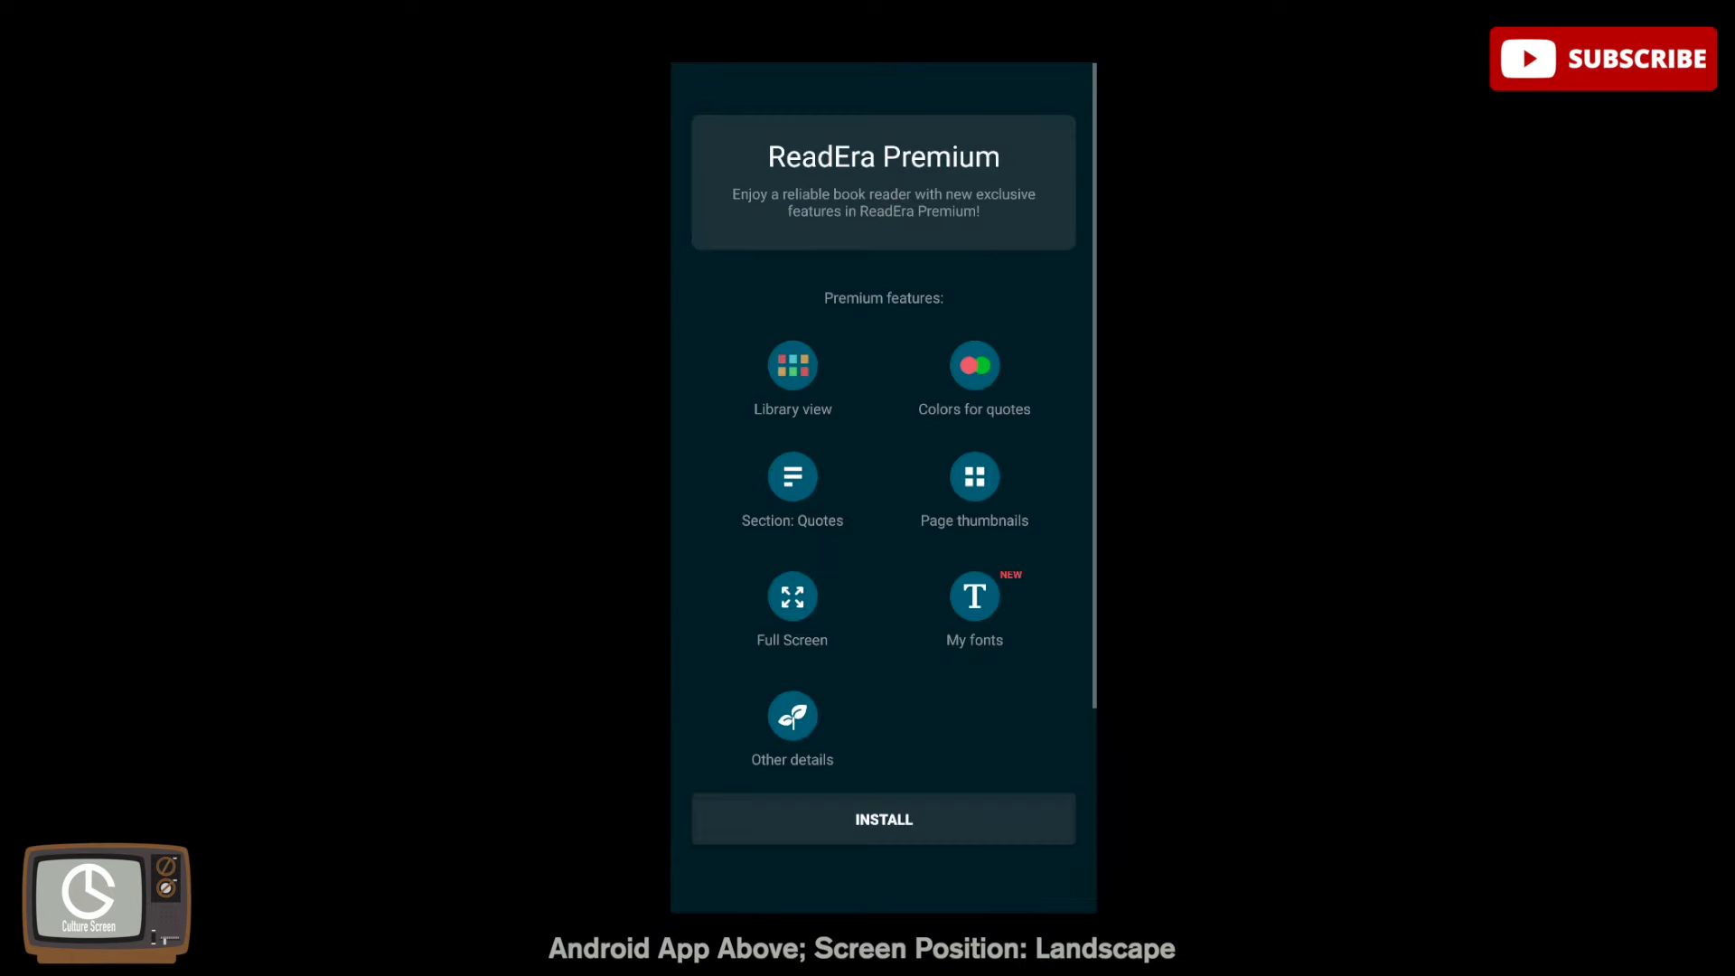
pyautogui.click(792, 483)
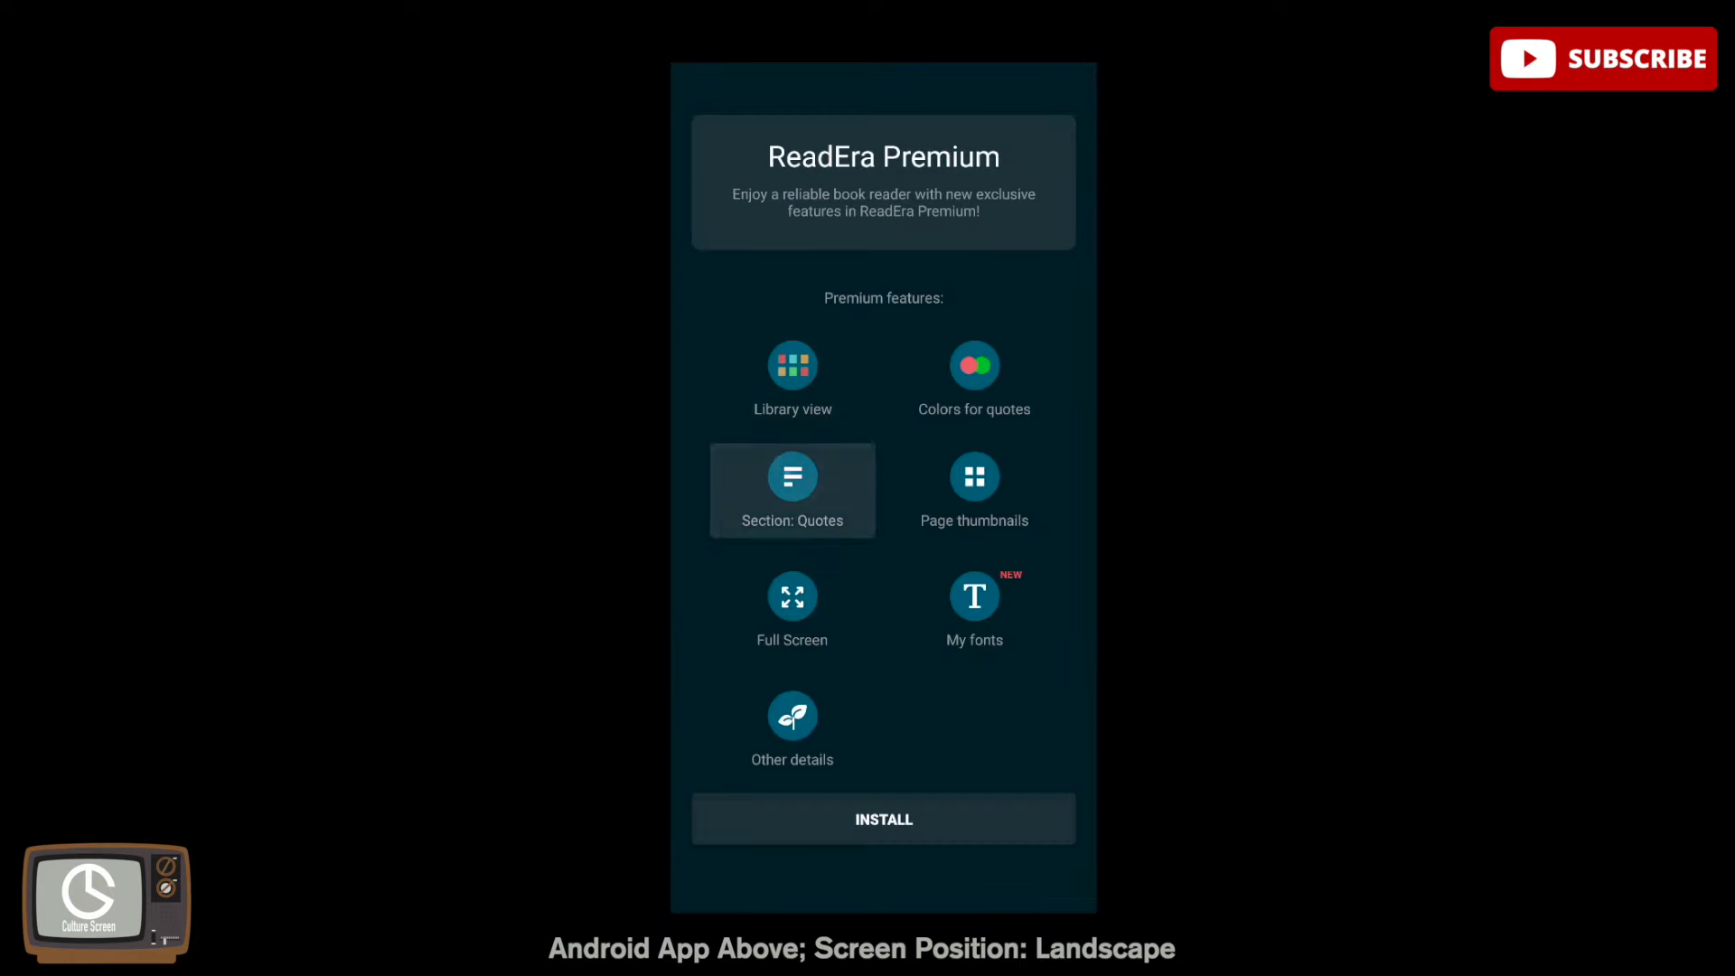
pyautogui.click(974, 489)
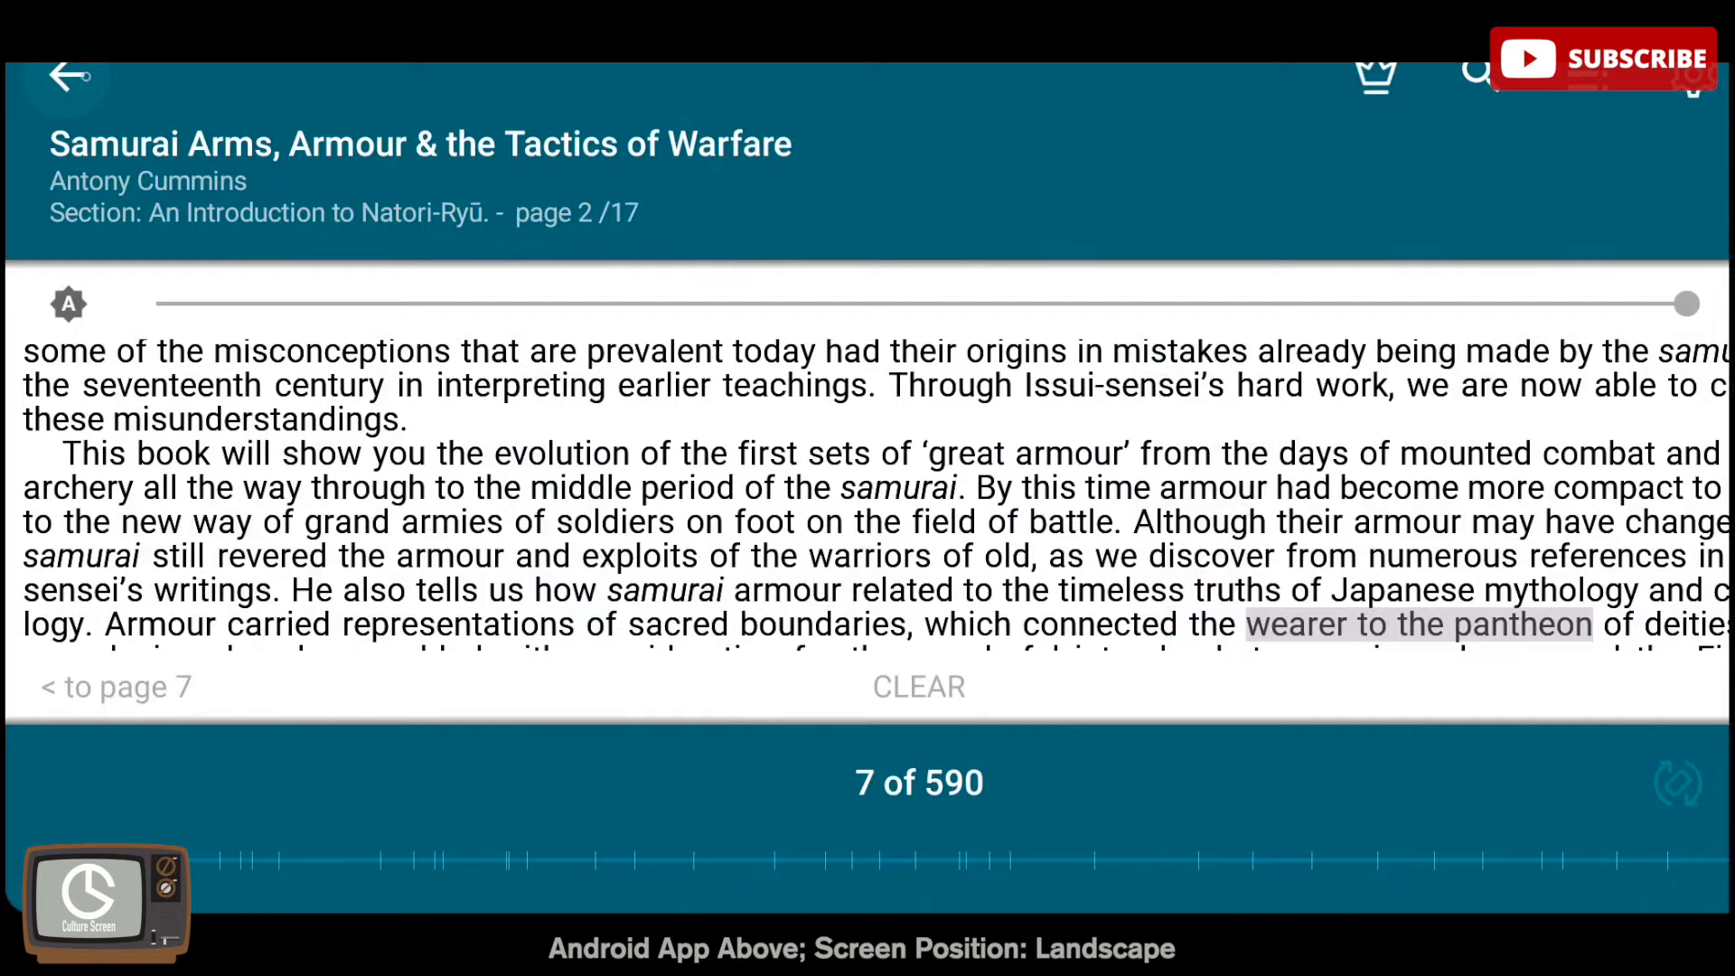
pyautogui.click(69, 75)
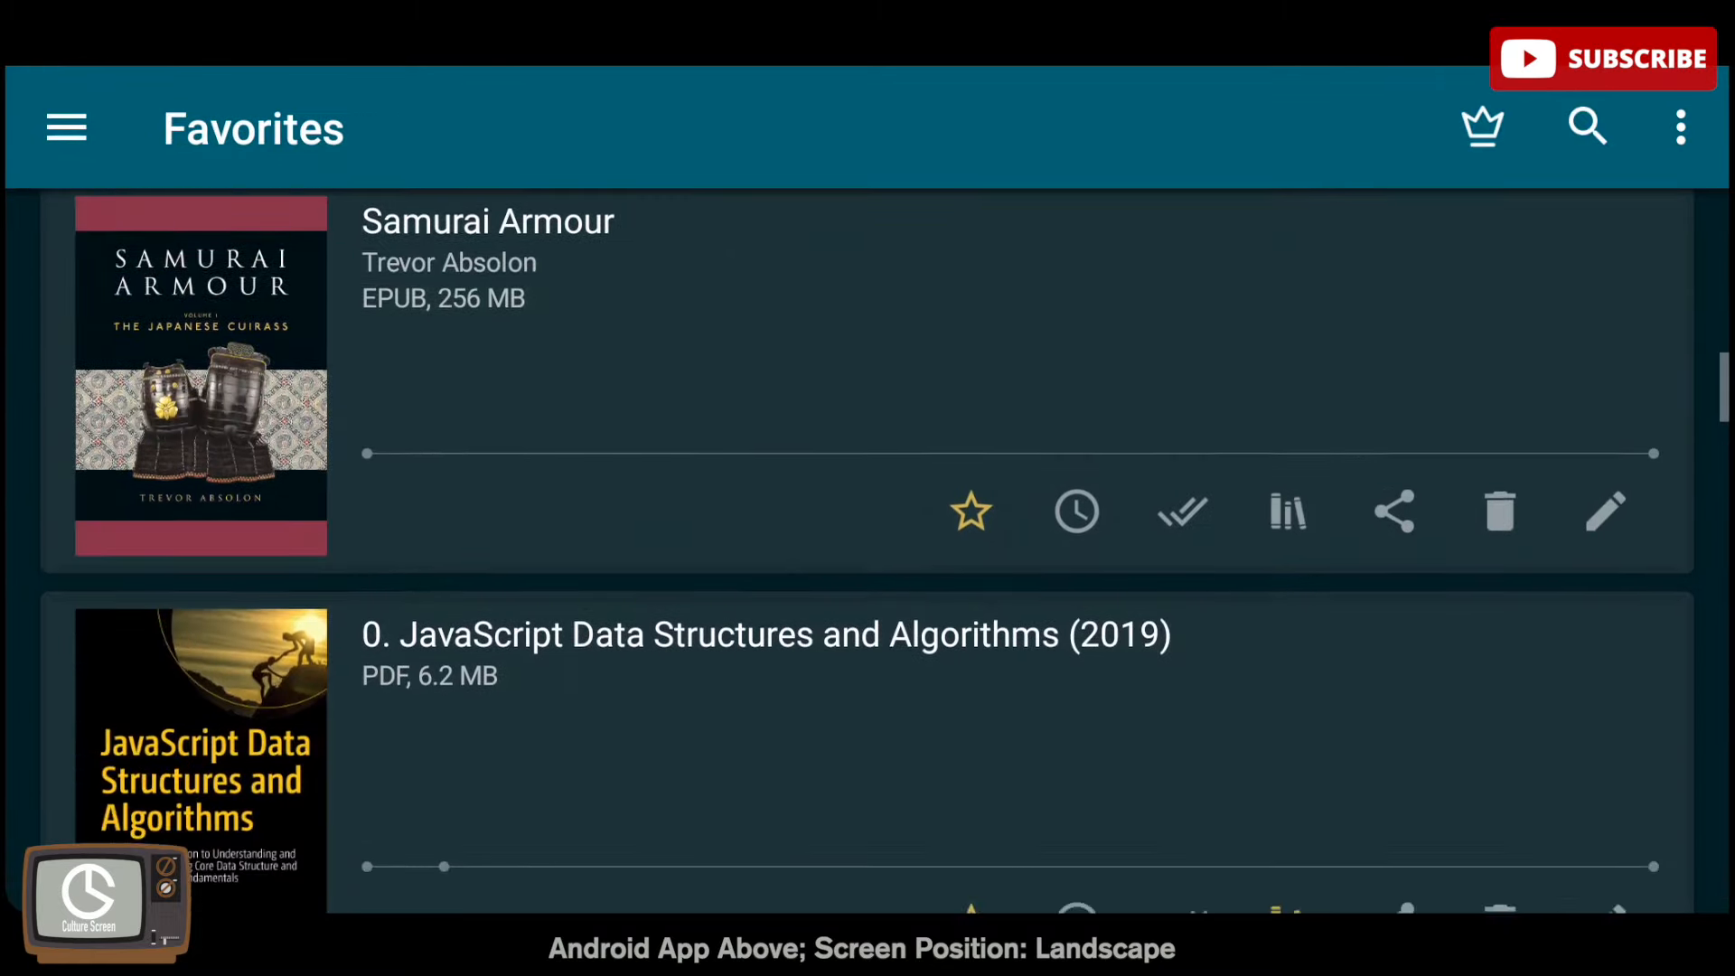
pyautogui.scroll(-3)
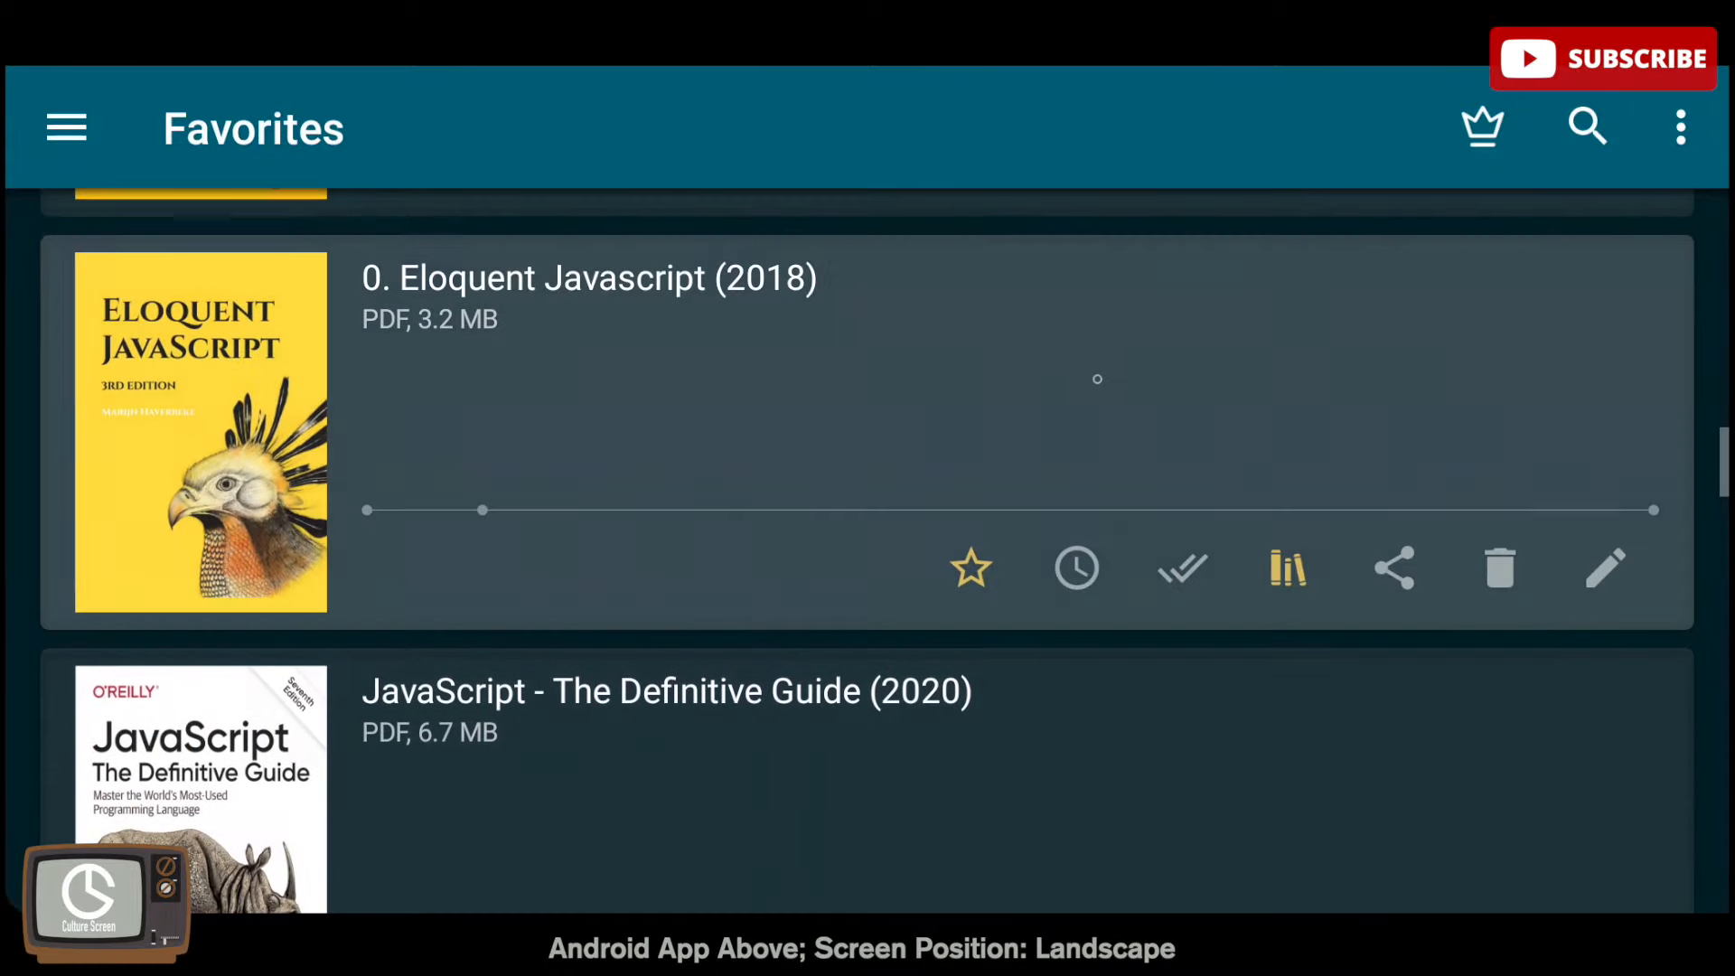
pyautogui.scroll(-3)
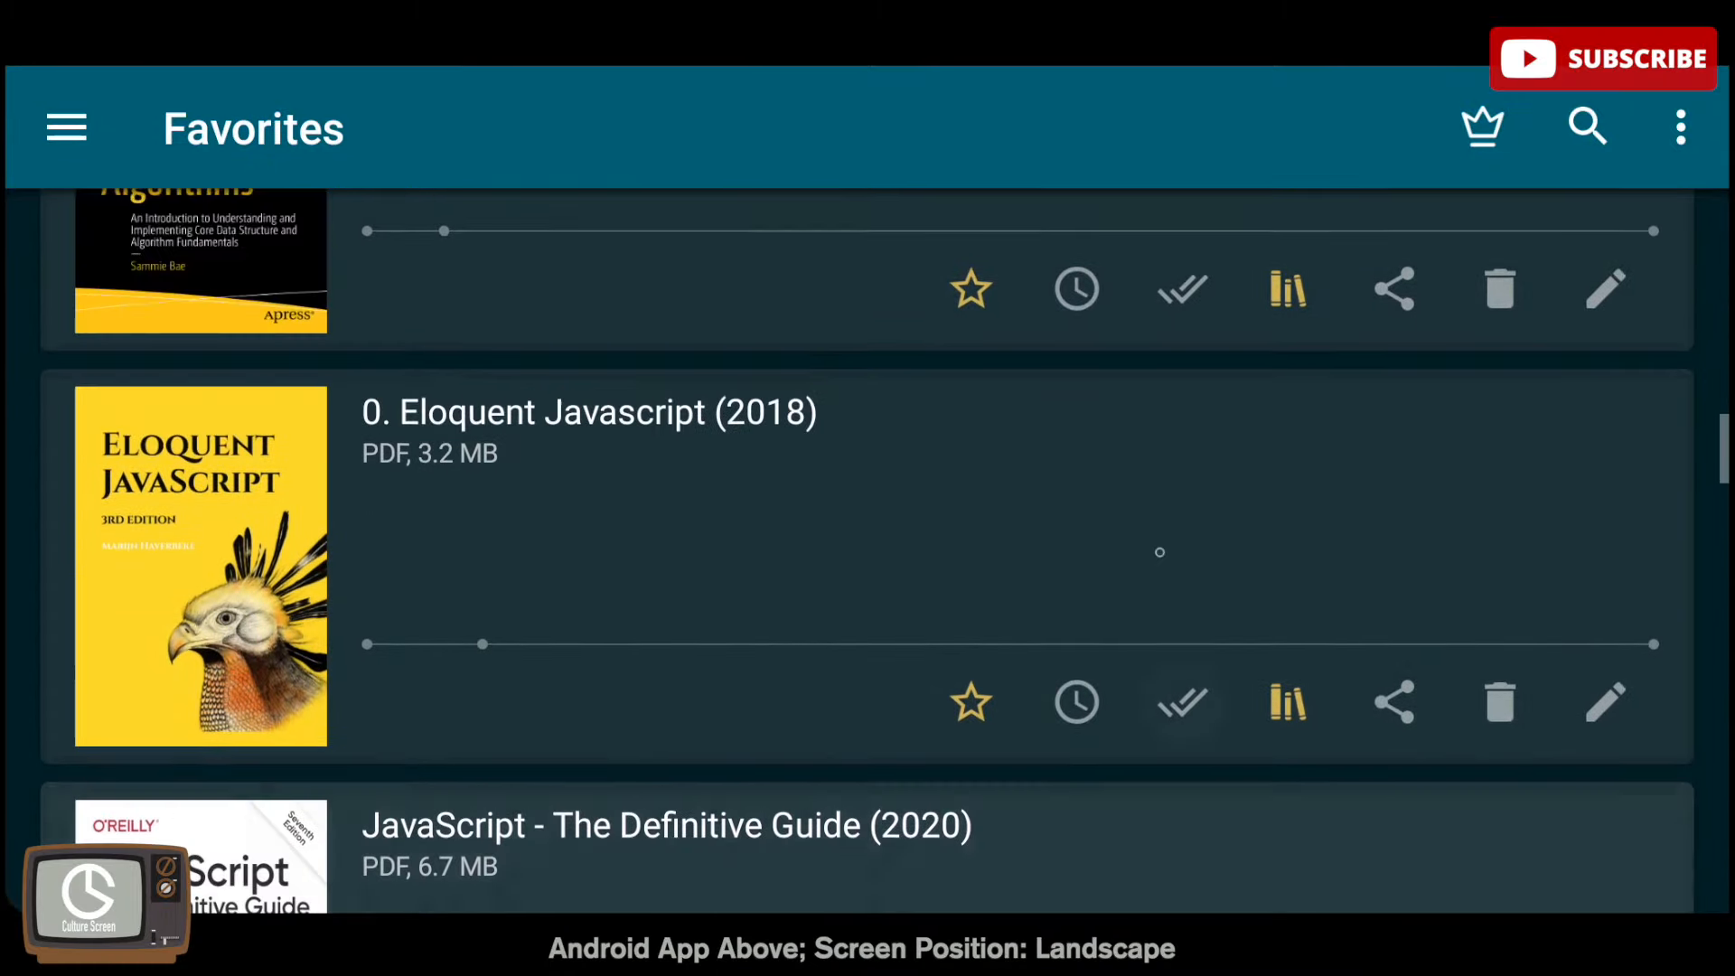
pyautogui.scroll(-3)
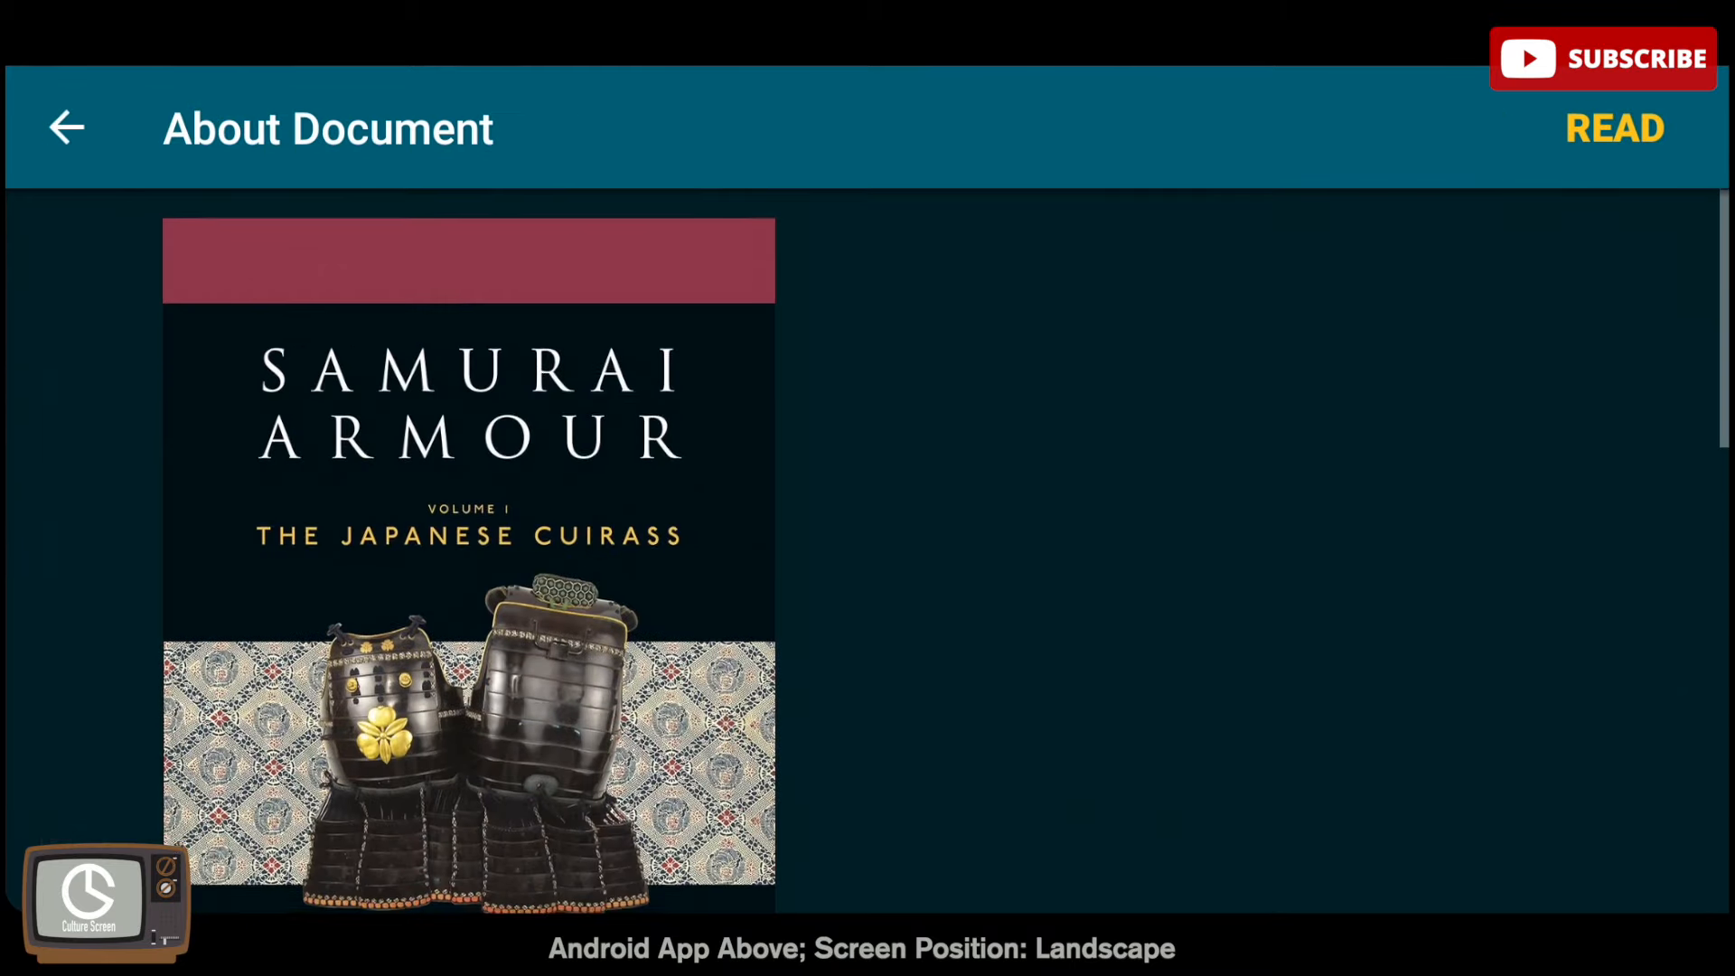
pyautogui.scroll(-3)
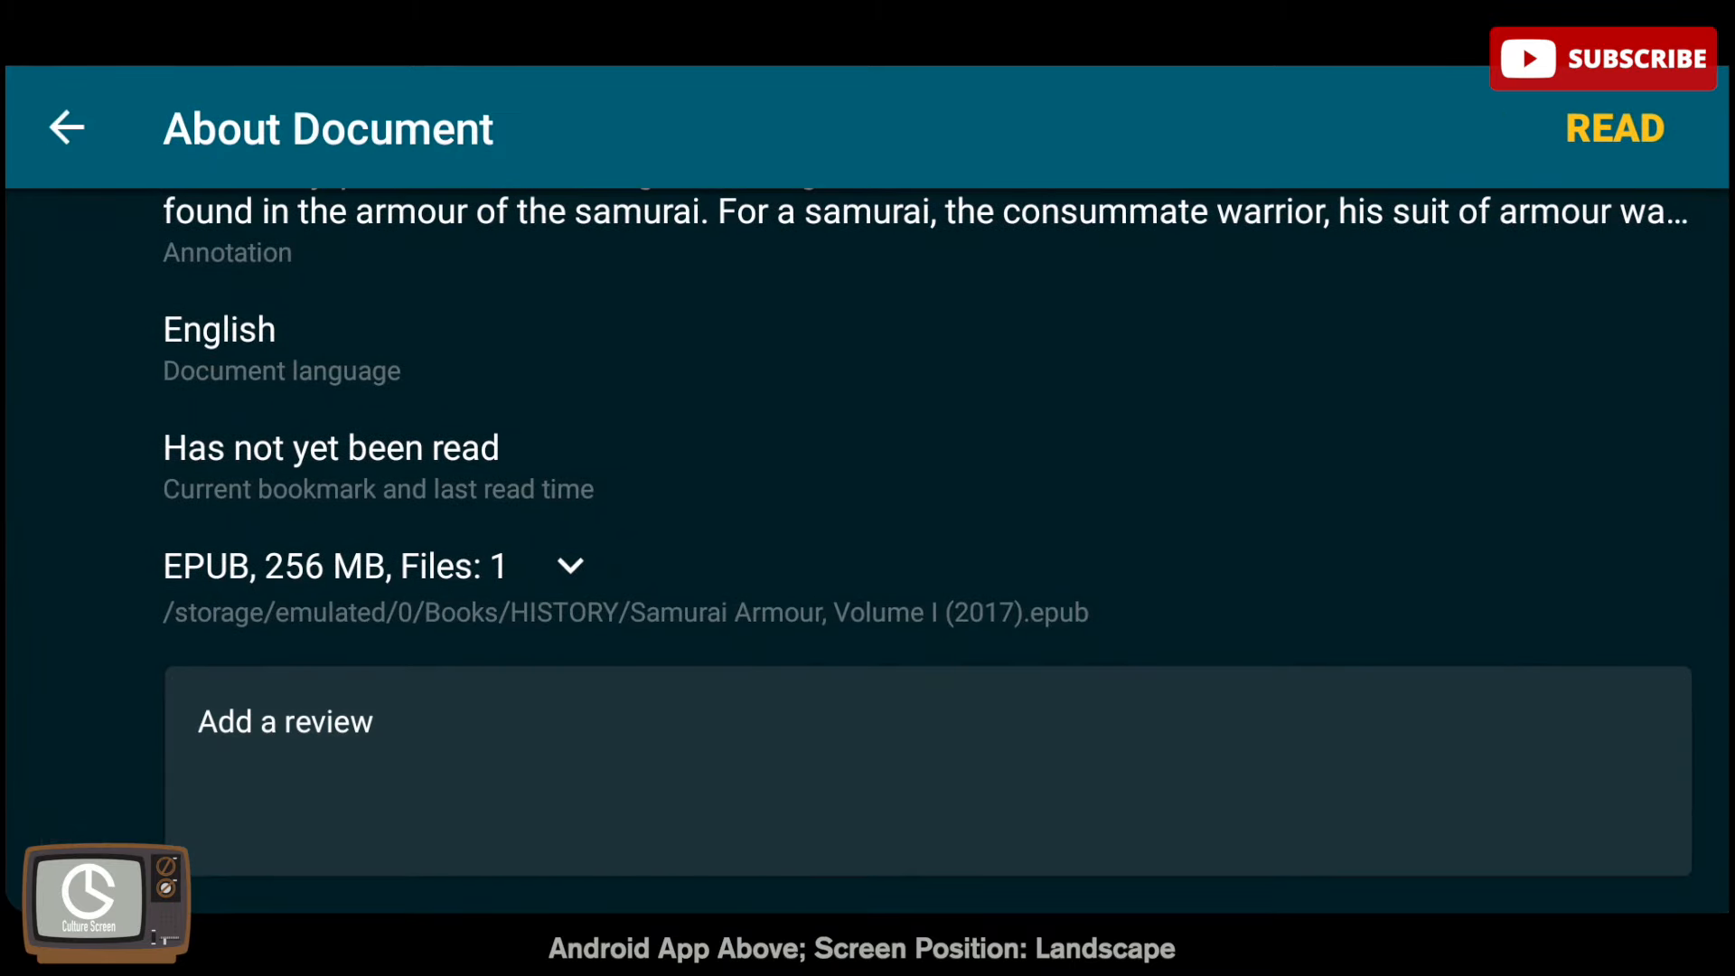
pyautogui.click(66, 128)
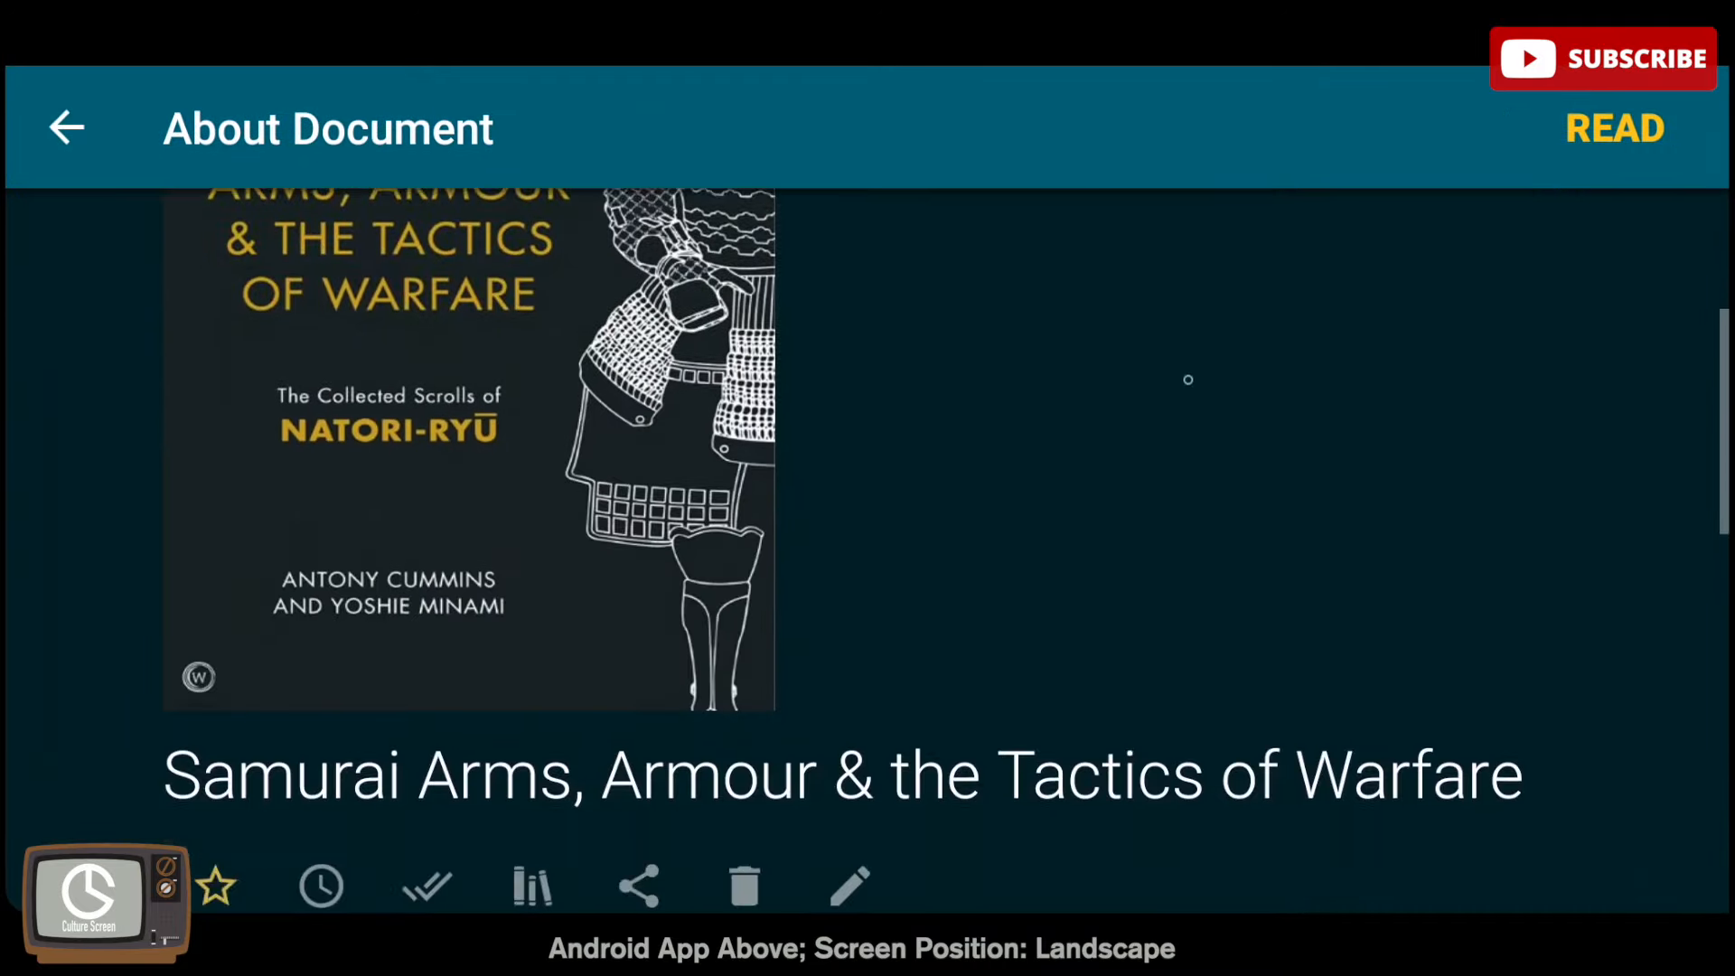
pyautogui.scroll(-3)
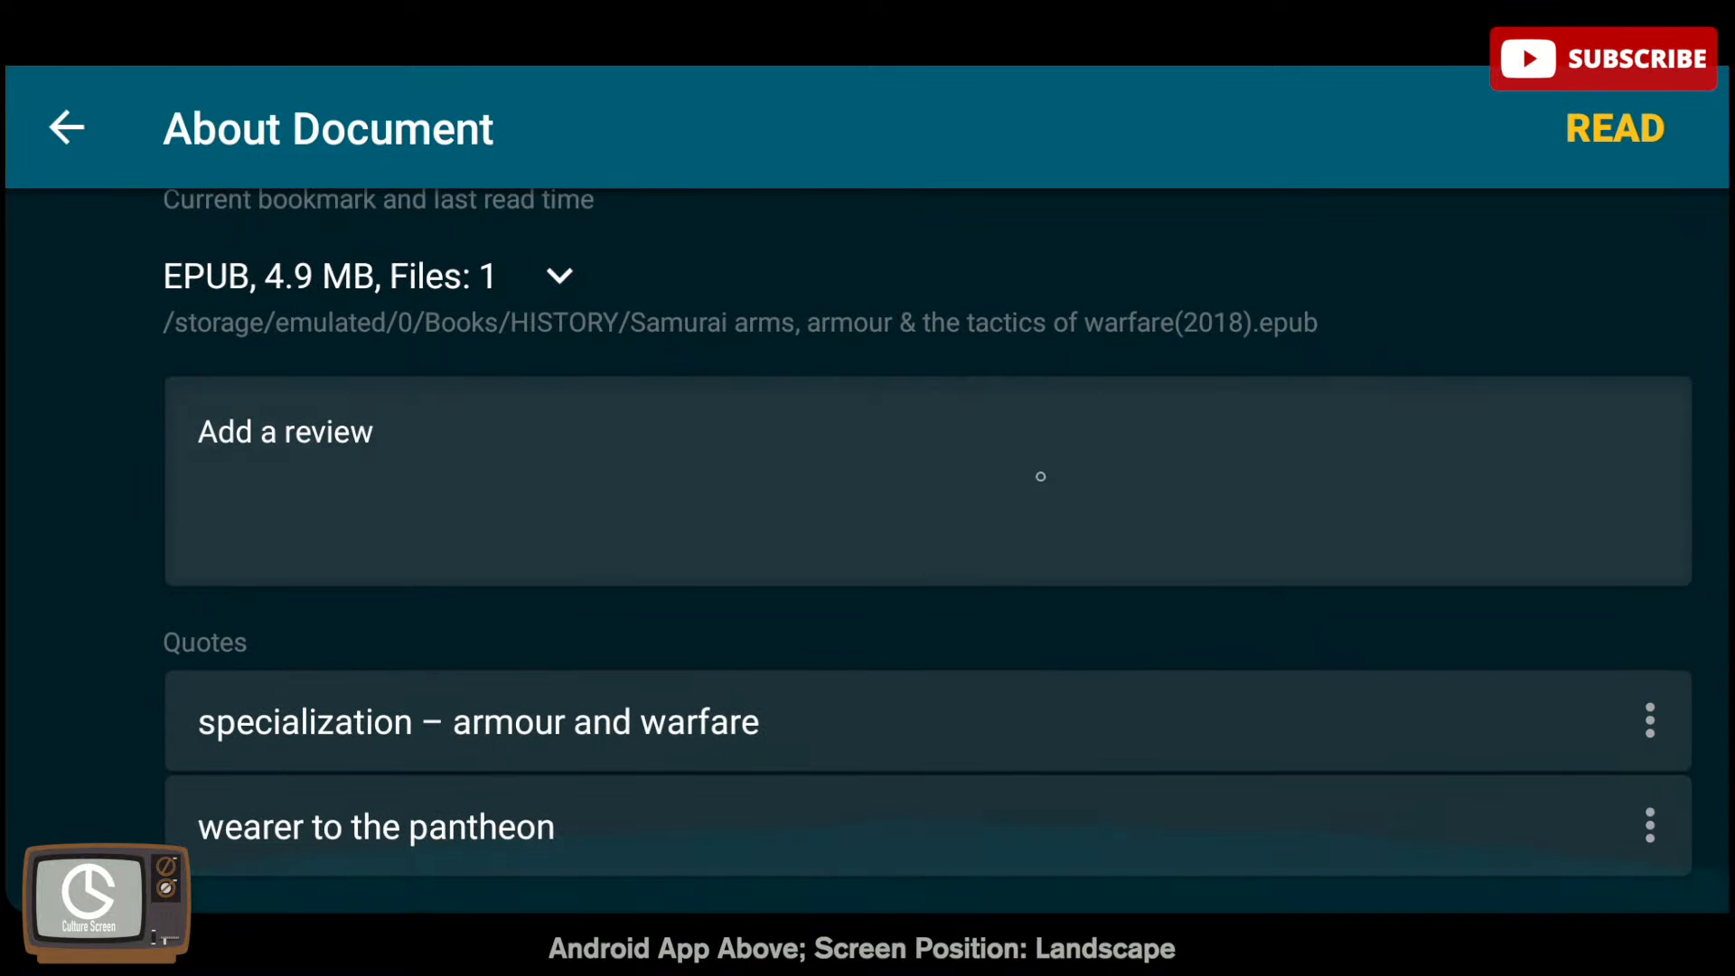
pyautogui.click(1647, 720)
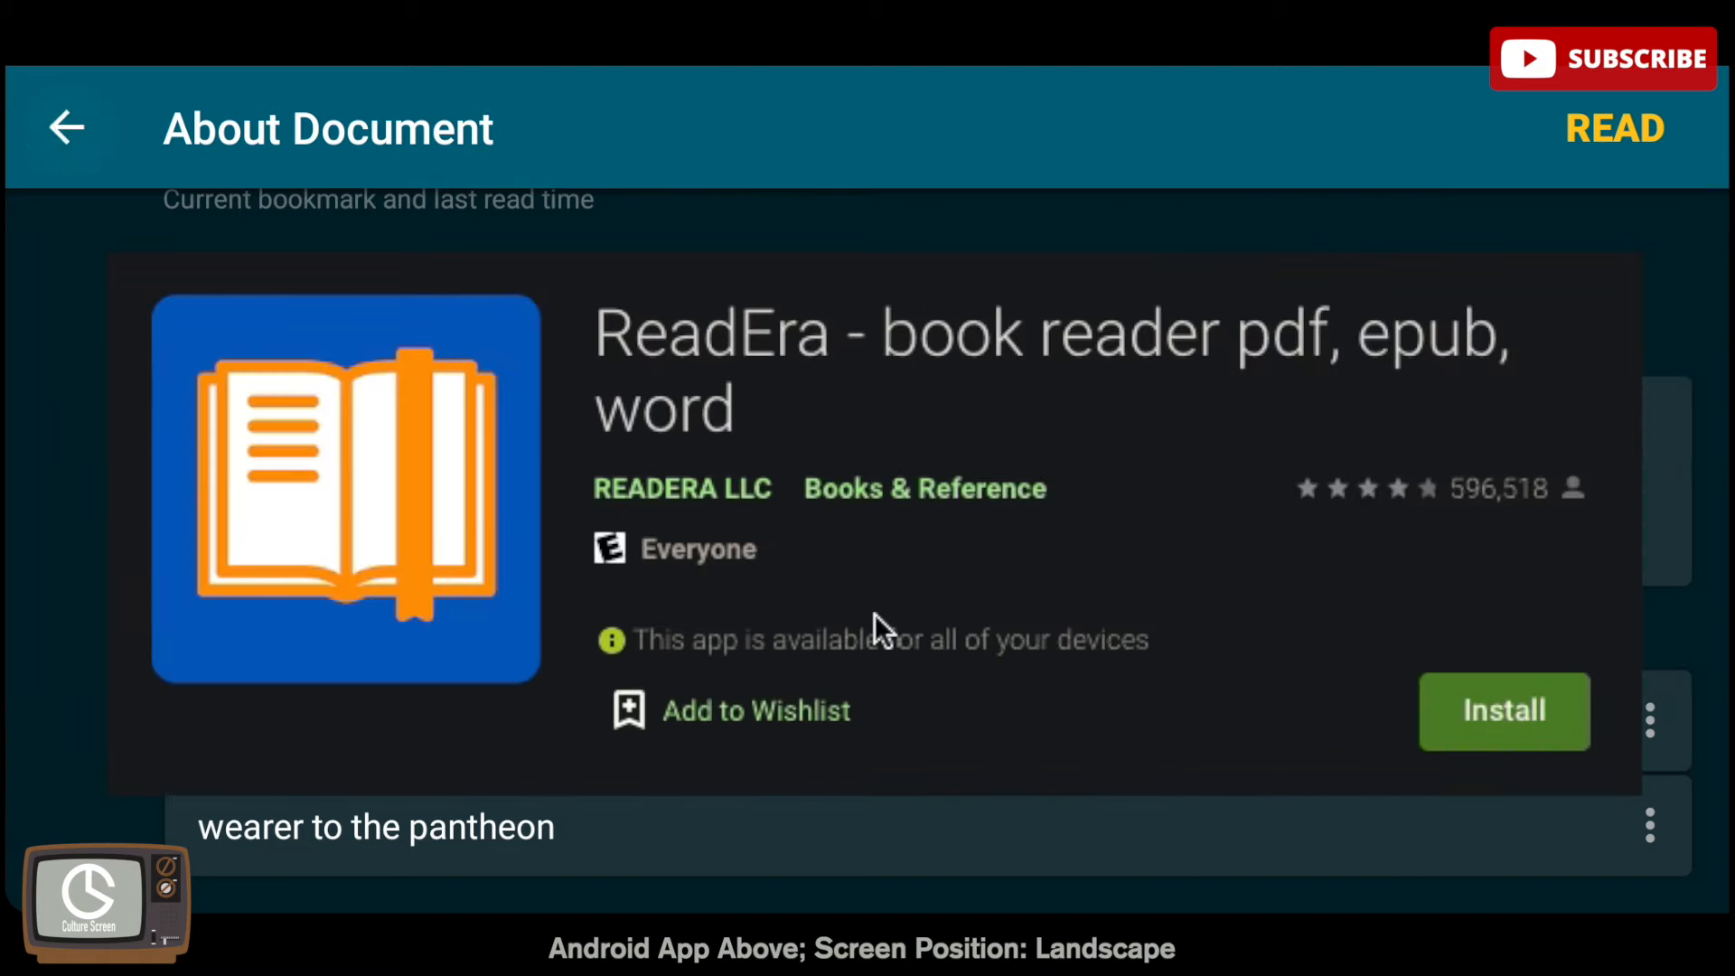
pyautogui.click(66, 127)
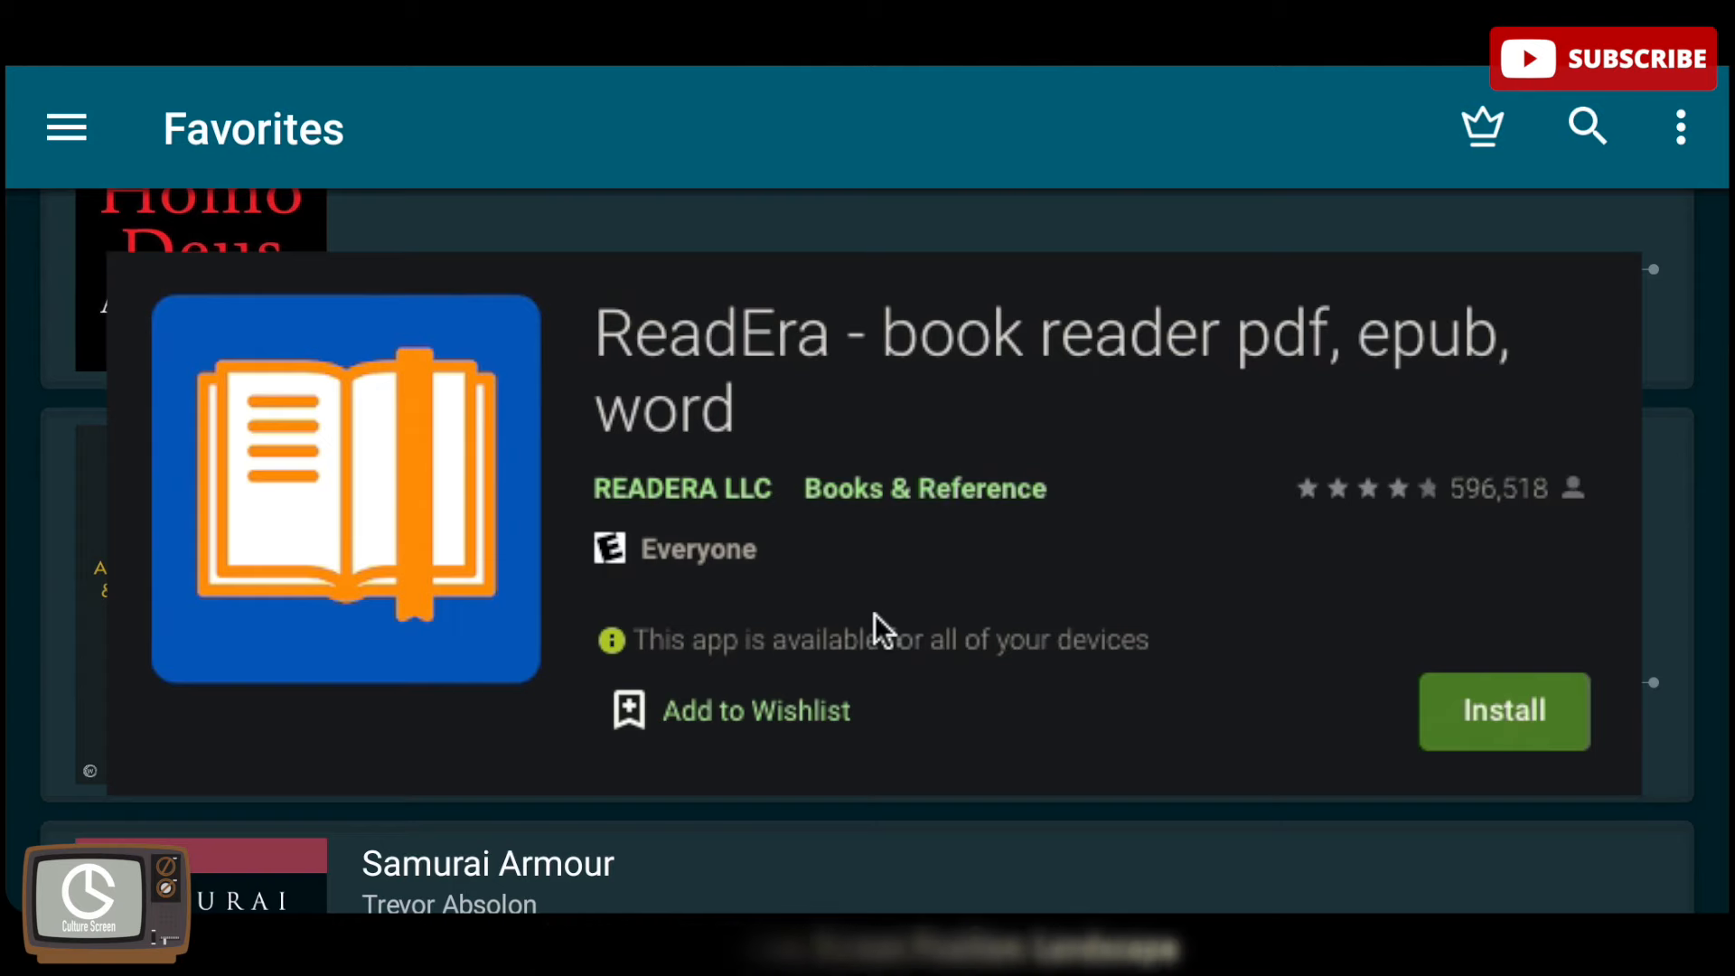